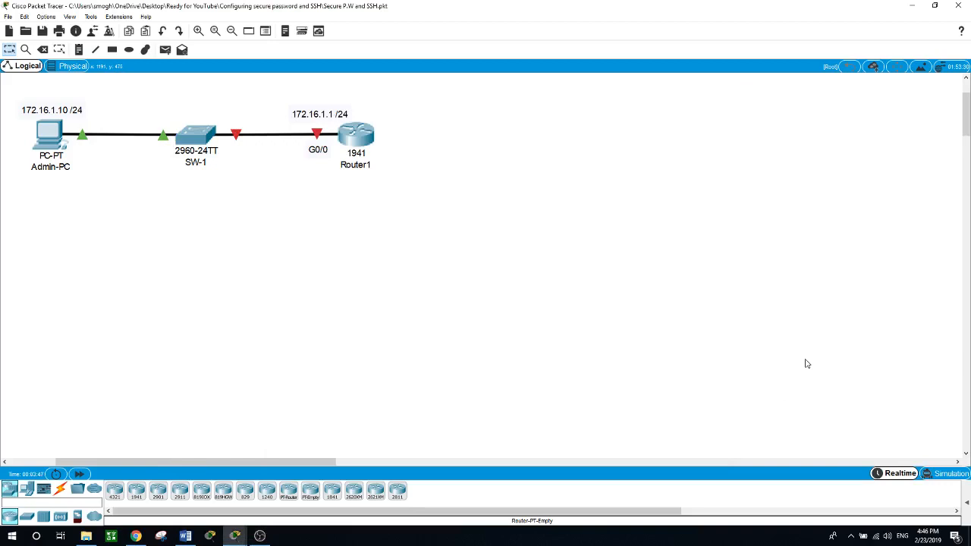
pyautogui.moveTo(284, 255)
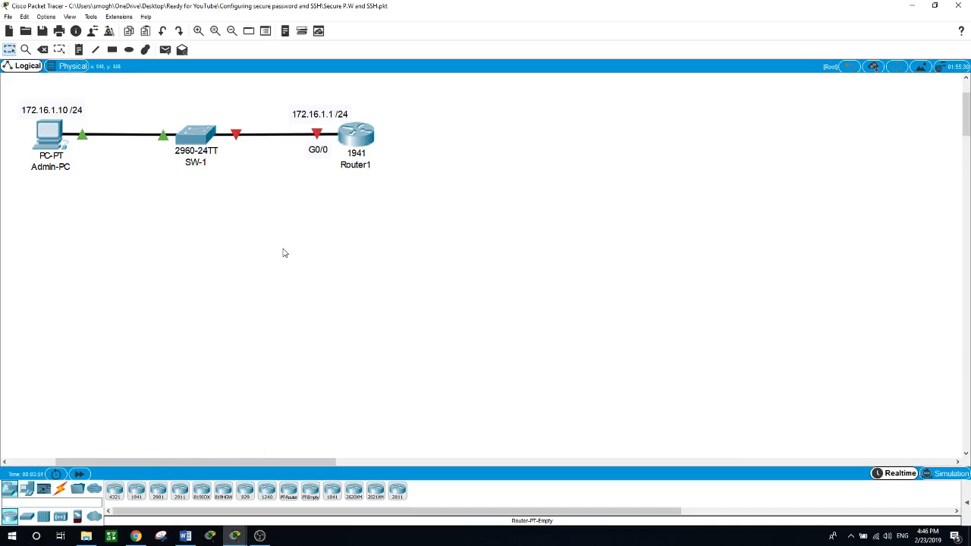
pyautogui.moveTo(355, 135)
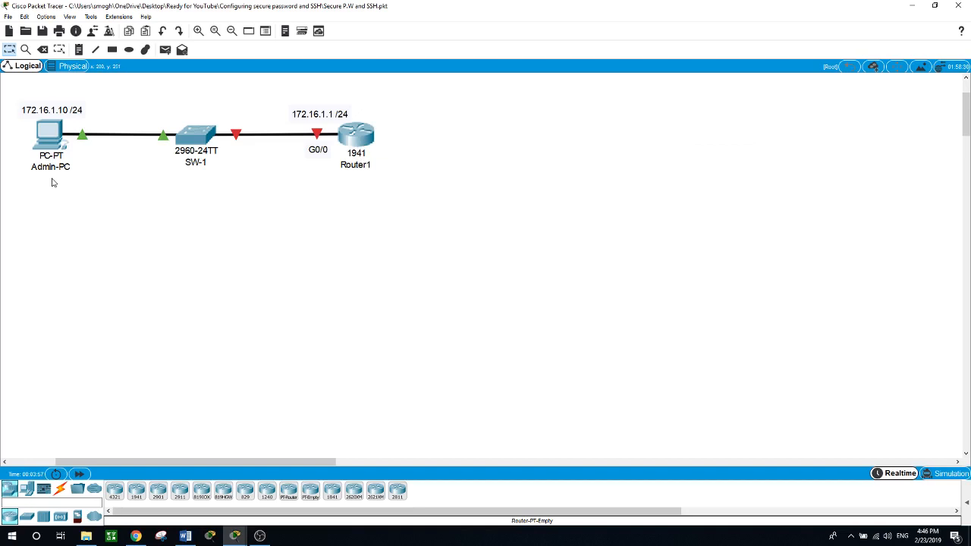
pyautogui.moveTo(58, 182)
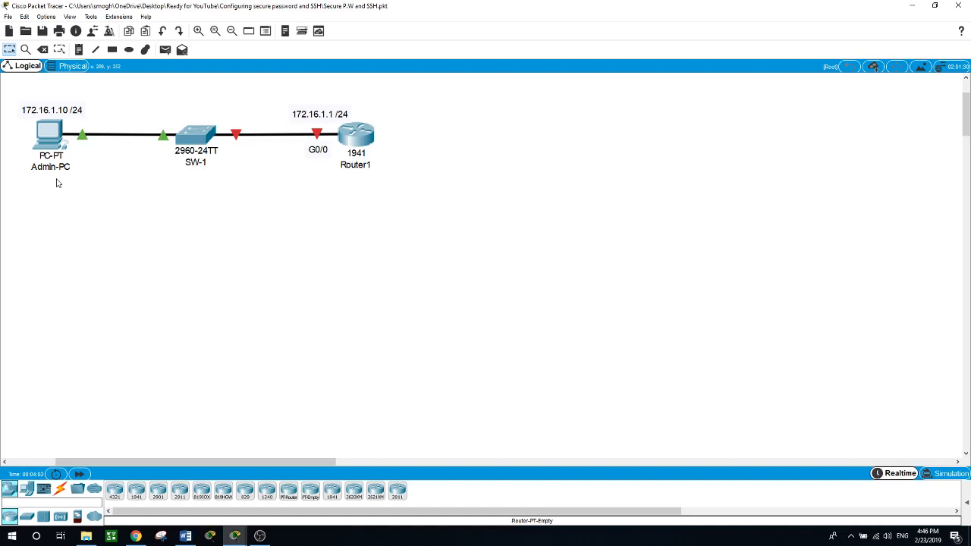
pyautogui.moveTo(338, 245)
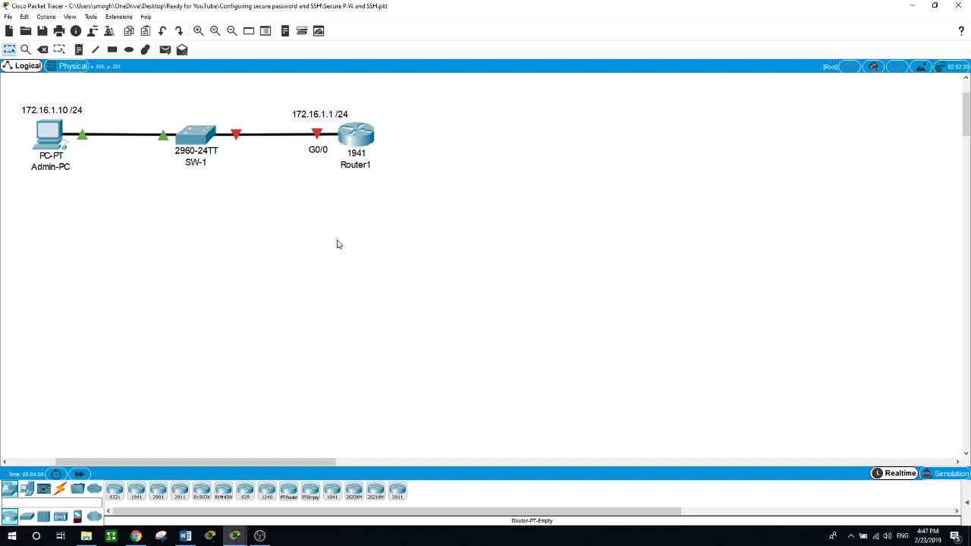
pyautogui.moveTo(361, 230)
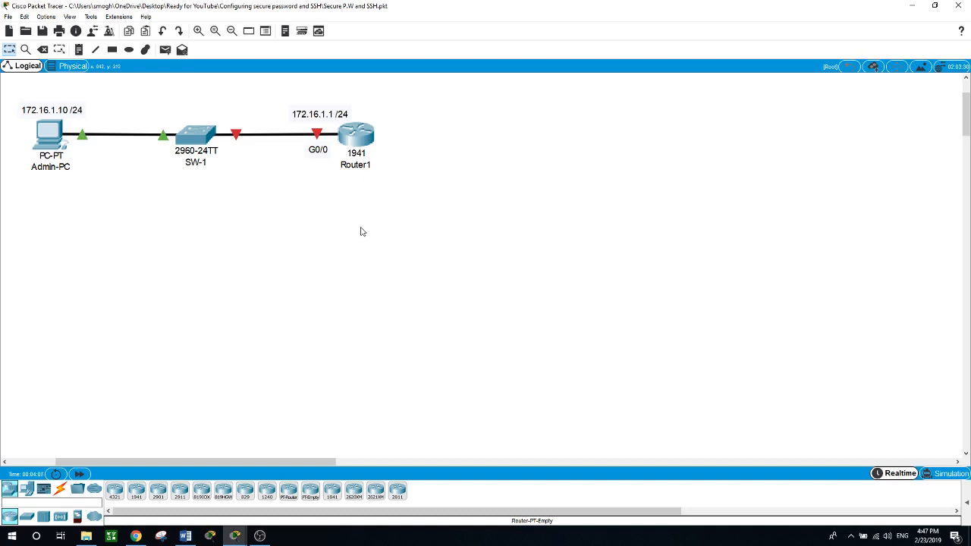
pyautogui.moveTo(359, 224)
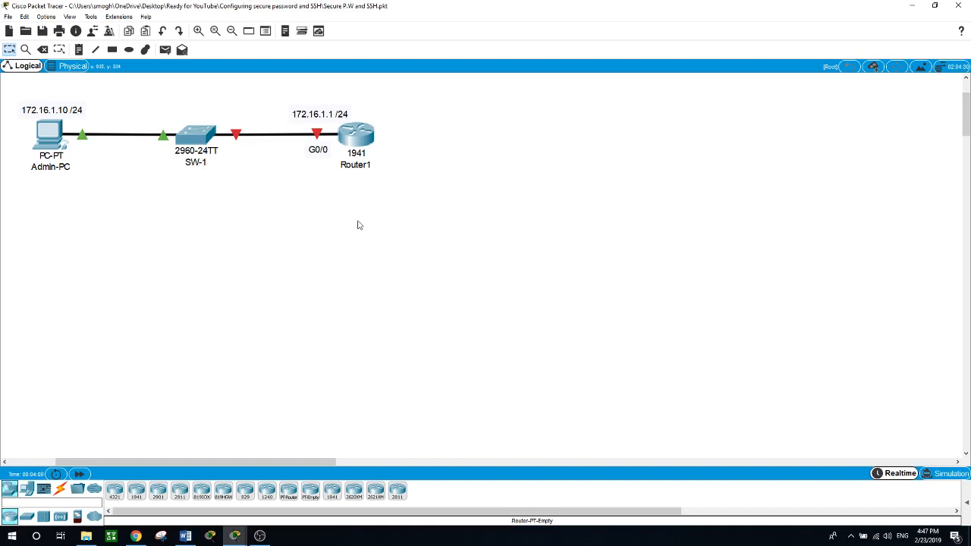
pyautogui.moveTo(358, 188)
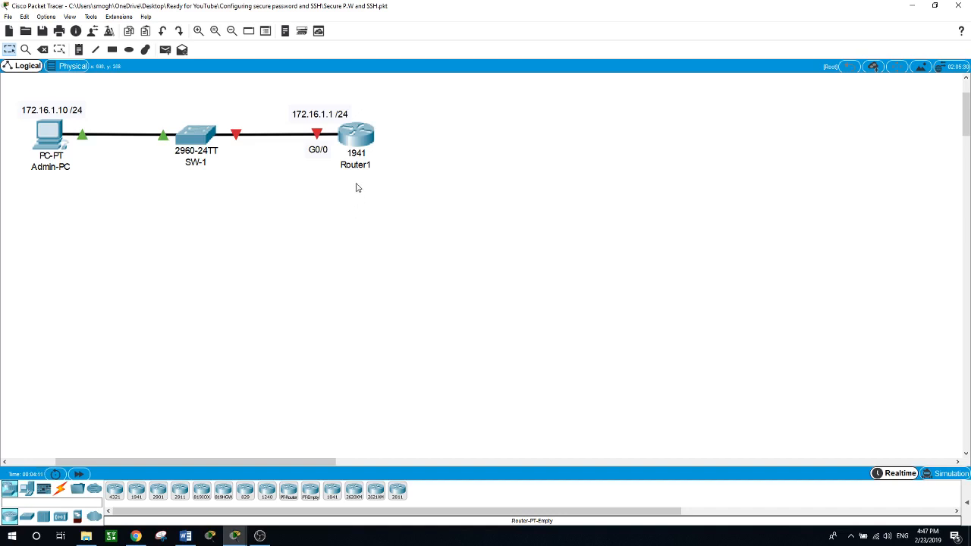
pyautogui.moveTo(358, 176)
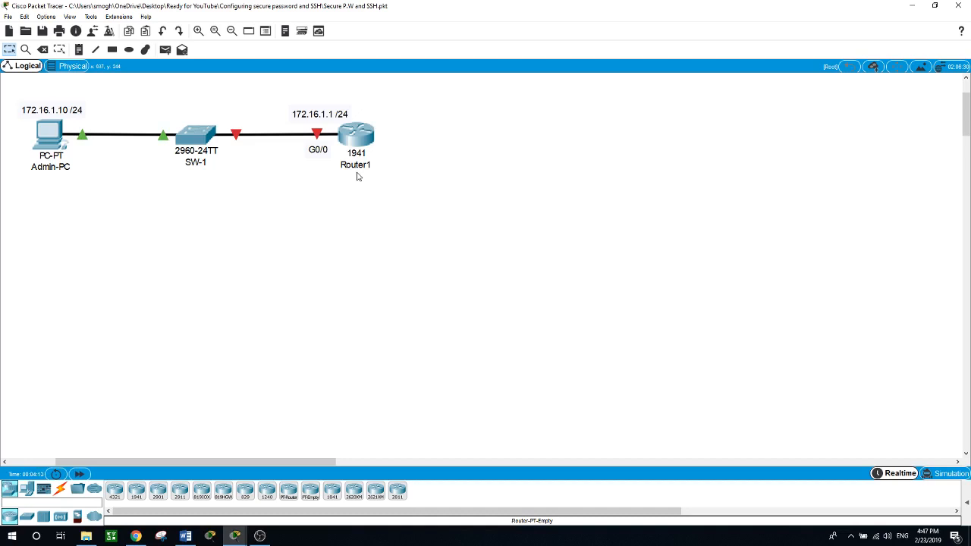
pyautogui.moveTo(362, 198)
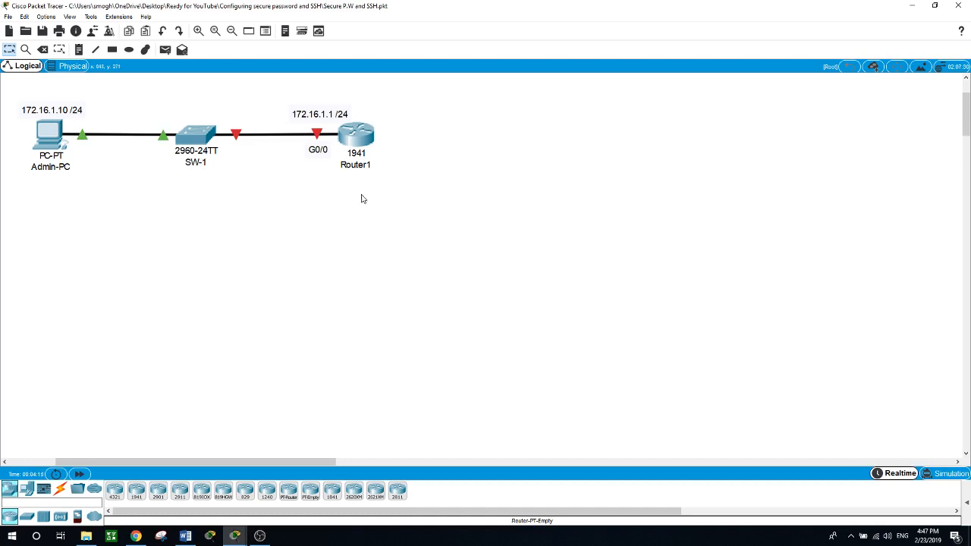
pyautogui.moveTo(322, 197)
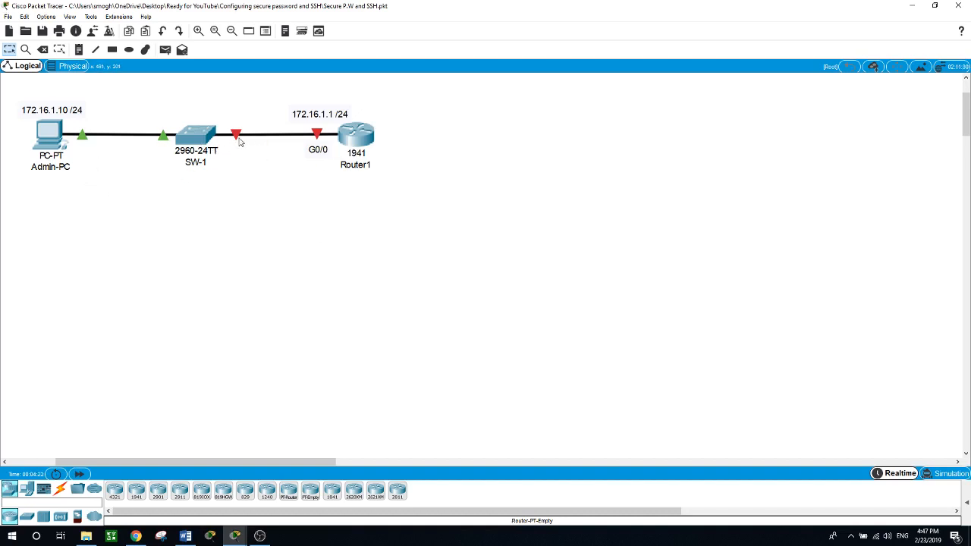
pyautogui.moveTo(243, 146)
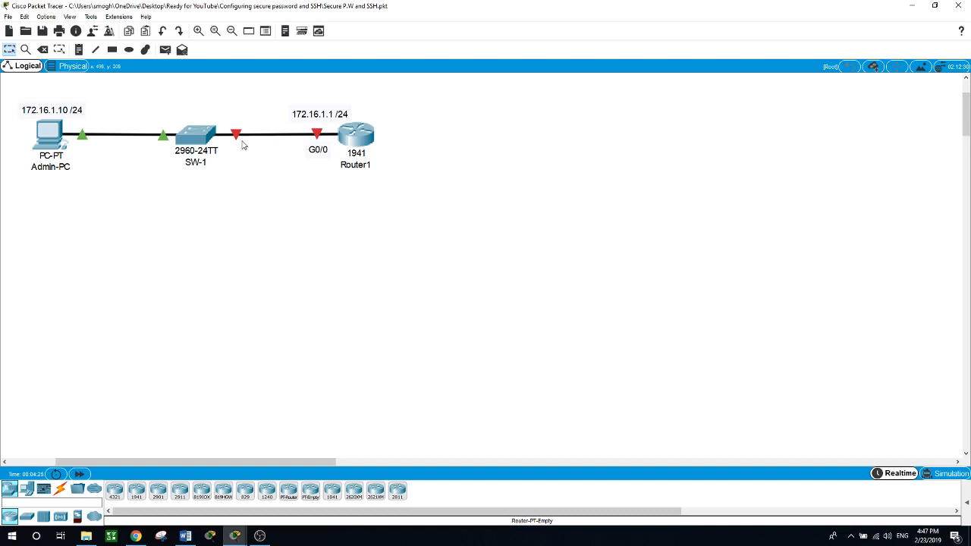
pyautogui.moveTo(270, 176)
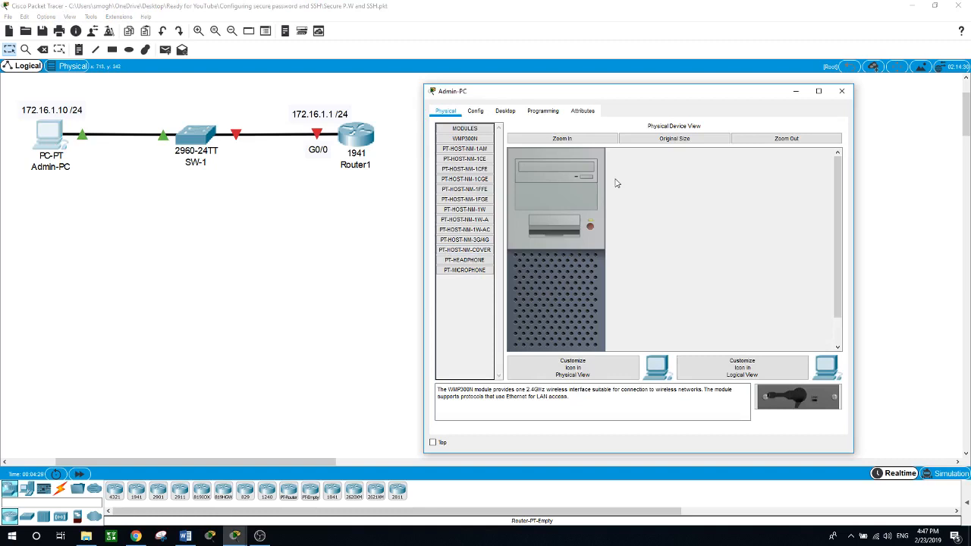
# Give Admin-PC static IP 172.16.1.10, mask 255.255.255.0 and gateway 172.16.1.1.
pyautogui.click(503, 111)
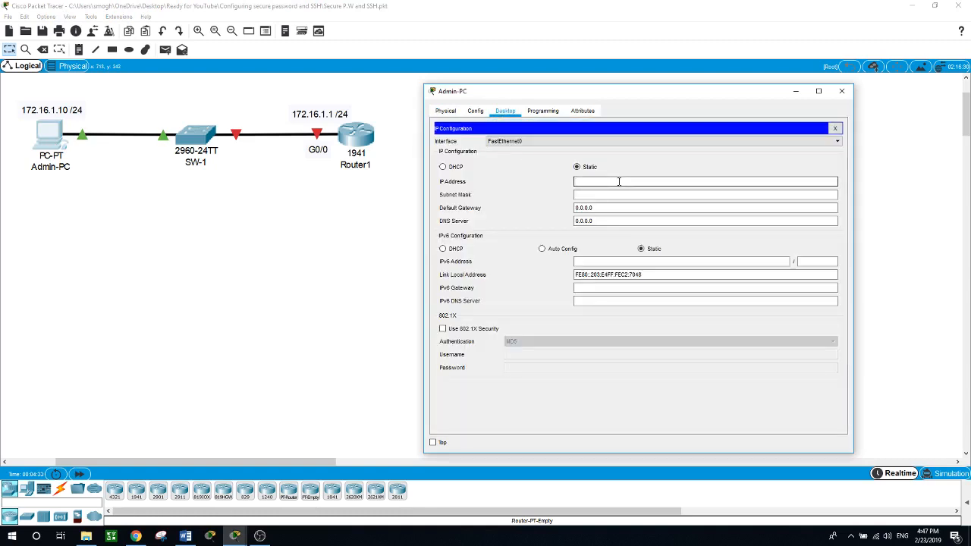
pyautogui.write('172.16.1.10')
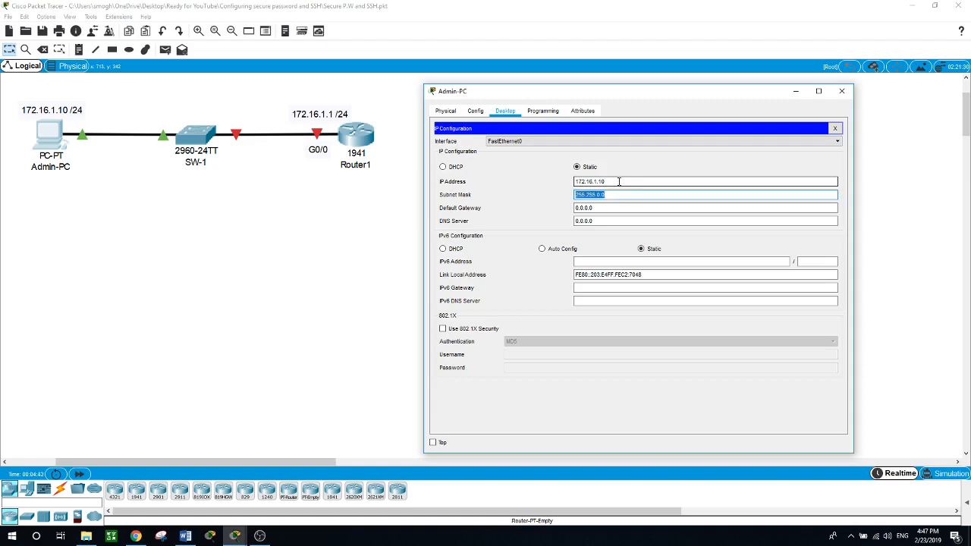
pyautogui.write('255.2')
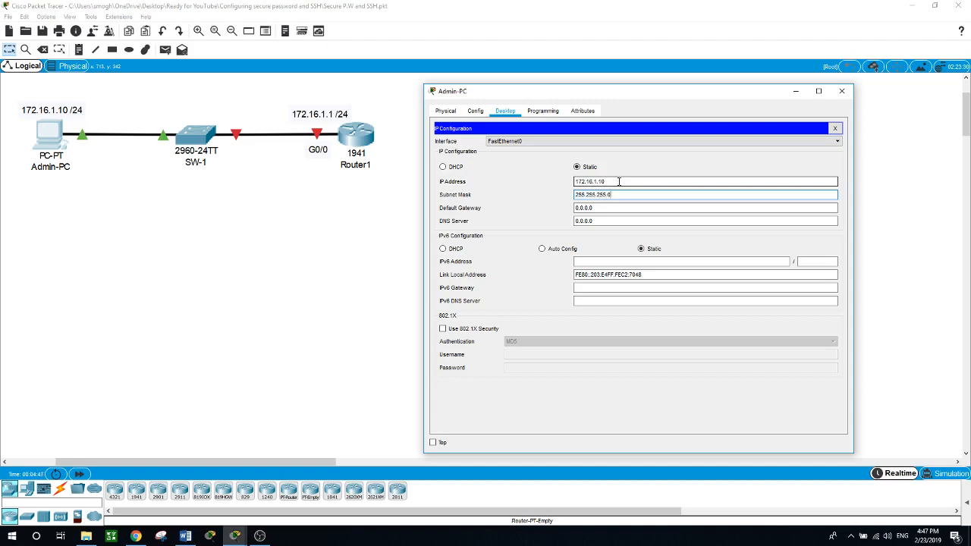
pyautogui.click(704, 208)
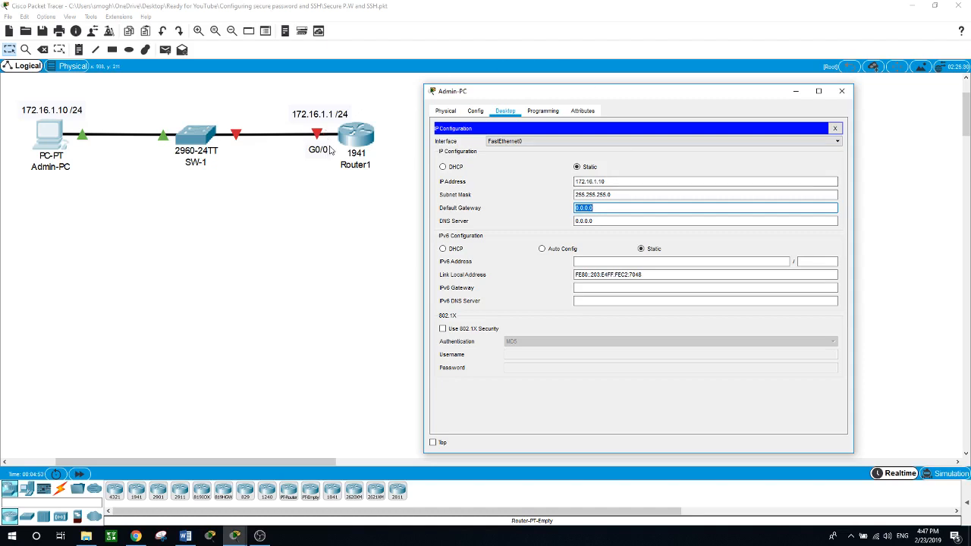
pyautogui.moveTo(322, 127)
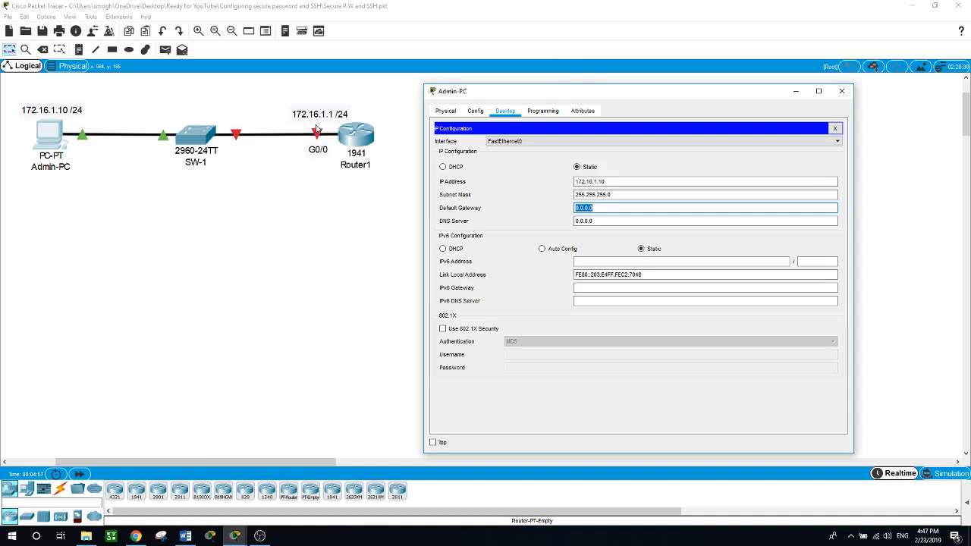
pyautogui.moveTo(301, 121)
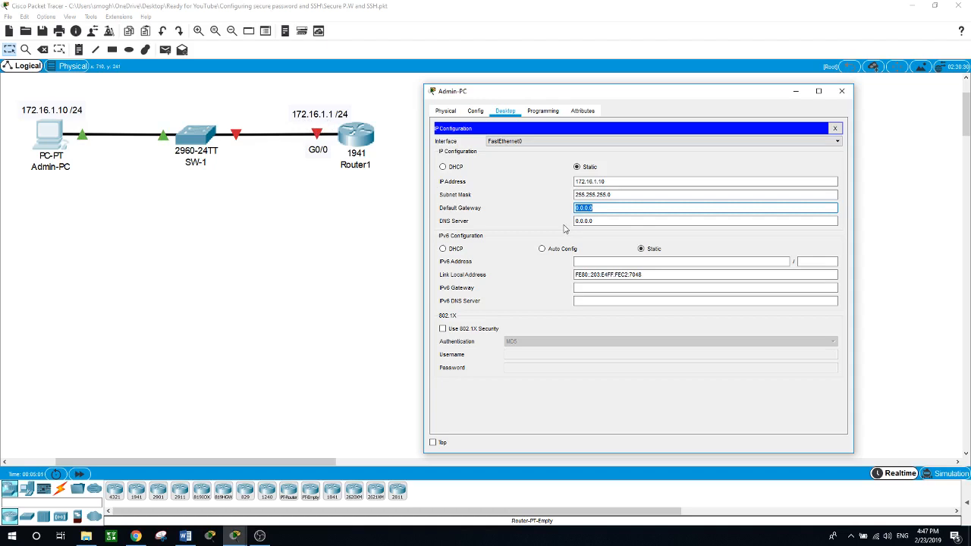
pyautogui.write('172.16.1.1')
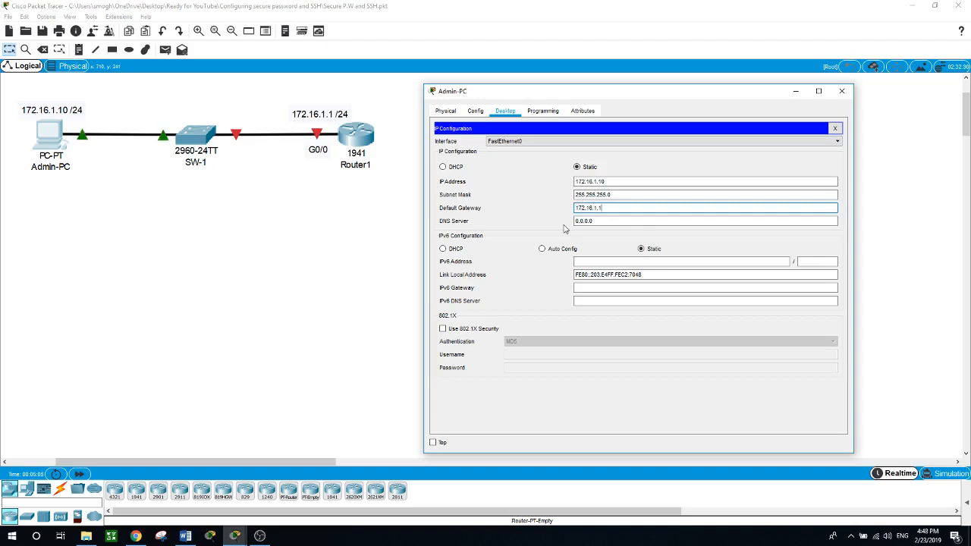
# Bring up Admin-PC's command prompt.
pyautogui.click(841, 91)
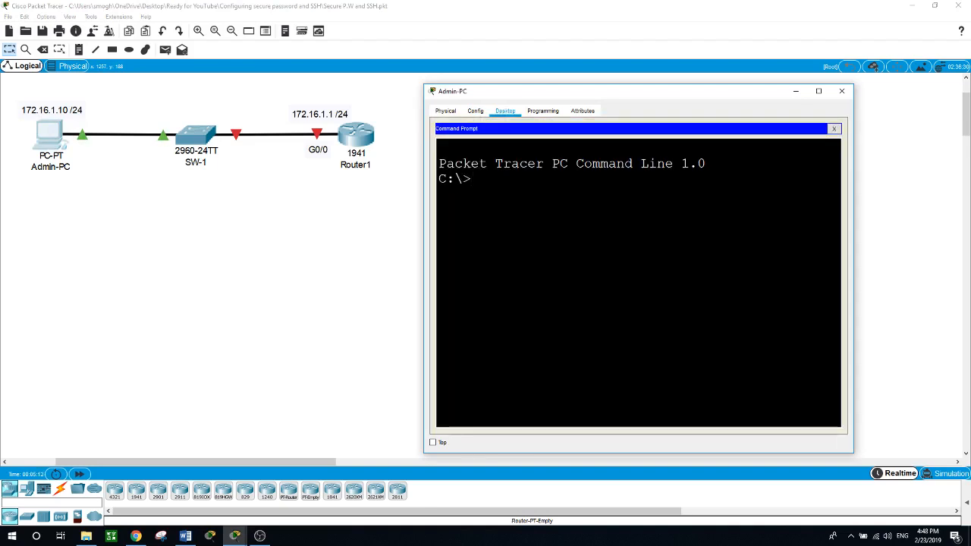
# Verify Admin-PC's addressing with ipconfig, then enter privileged mode on Router1's CLI.
pyautogui.write('ipconfig')
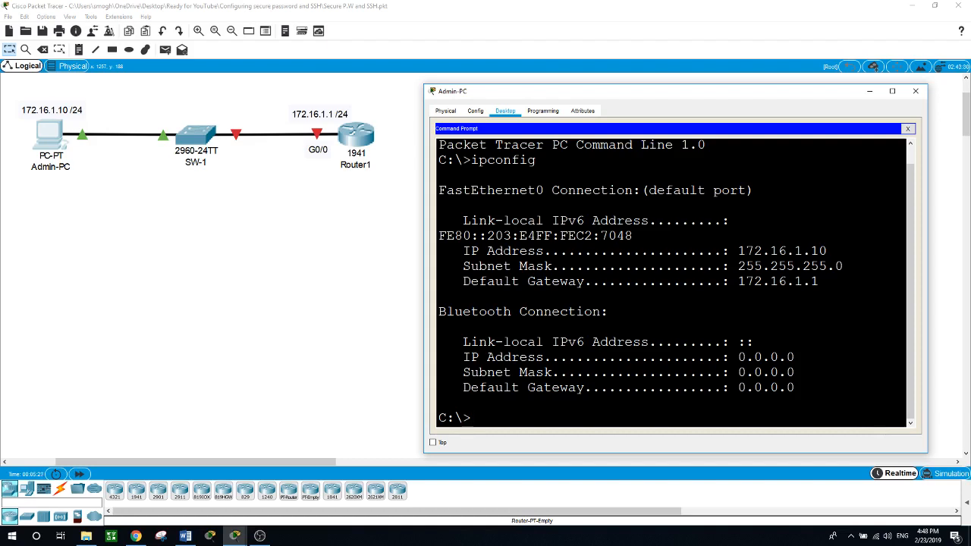
pyautogui.click(915, 91)
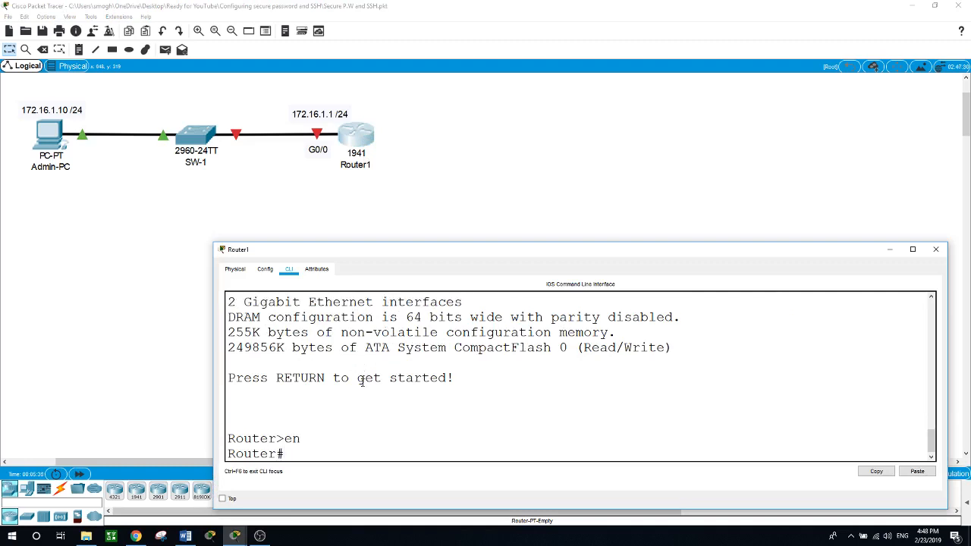
# Enter global configuration and set the hostname to Router1.
pyautogui.write('conf t')
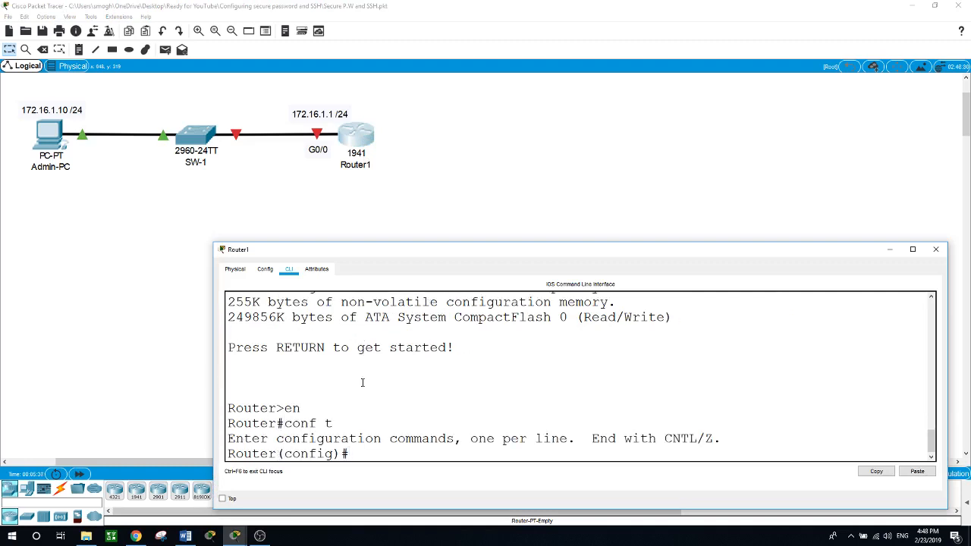
pyautogui.write('hostname')
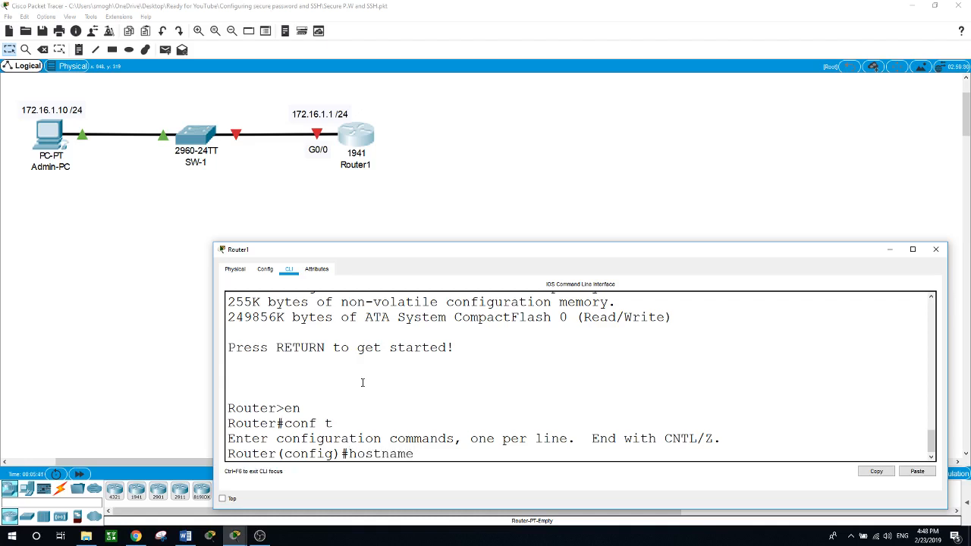
pyautogui.write('Router')
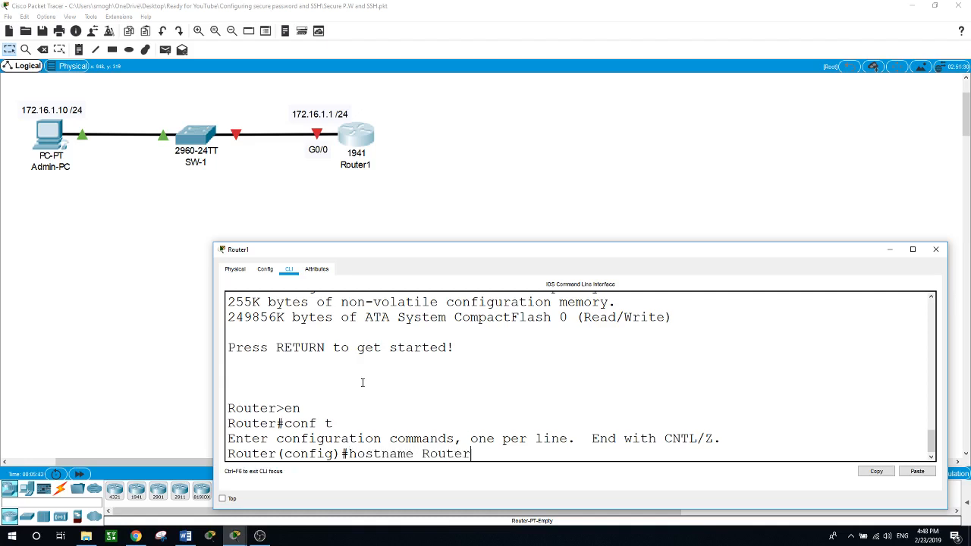
pyautogui.write('1')
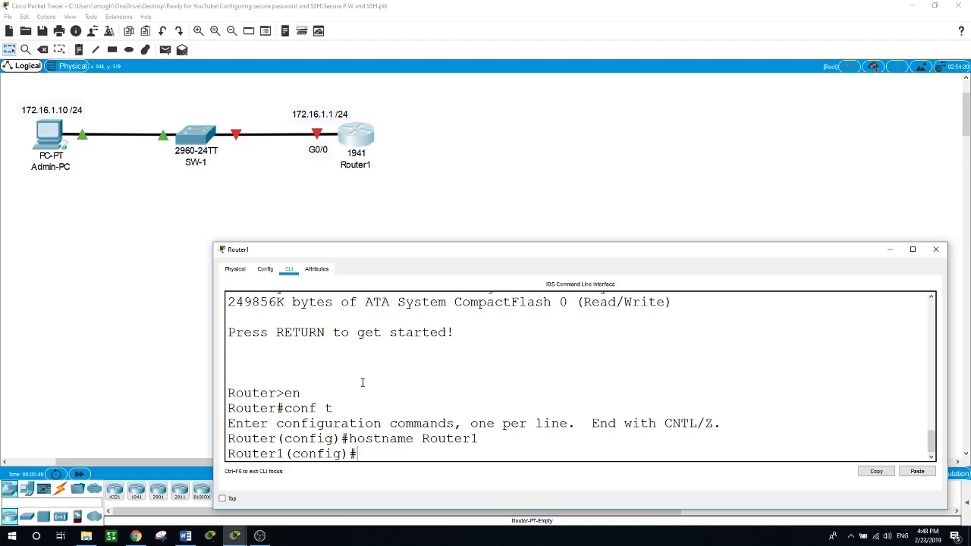
pyautogui.moveTo(319, 174)
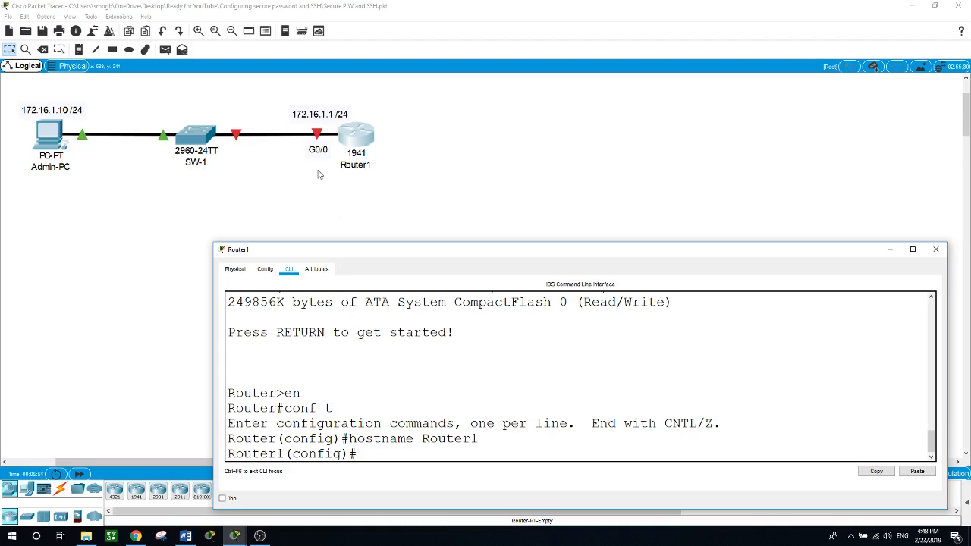
pyautogui.moveTo(316, 161)
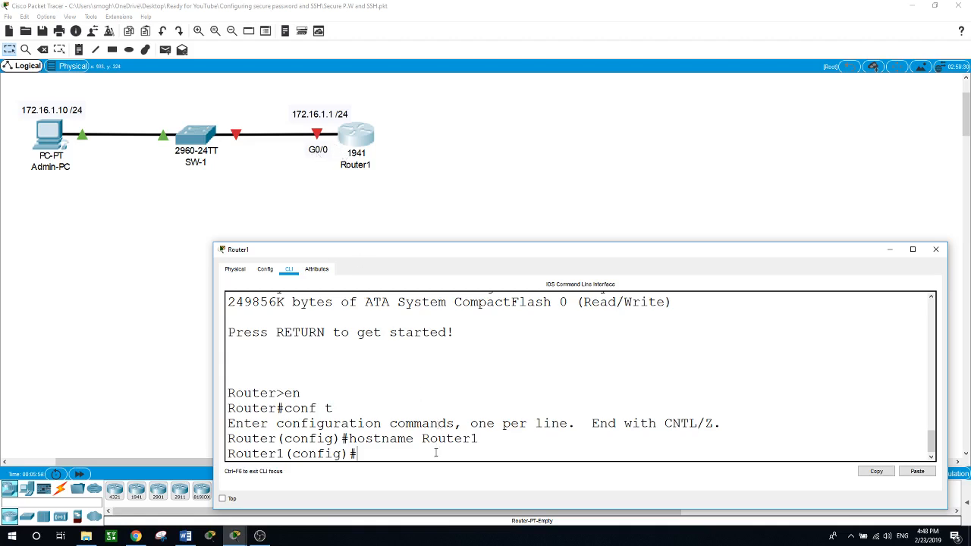
# Assign interface g0/0 the address 172.16.1.1 255.255.255.0.
pyautogui.write('intf')
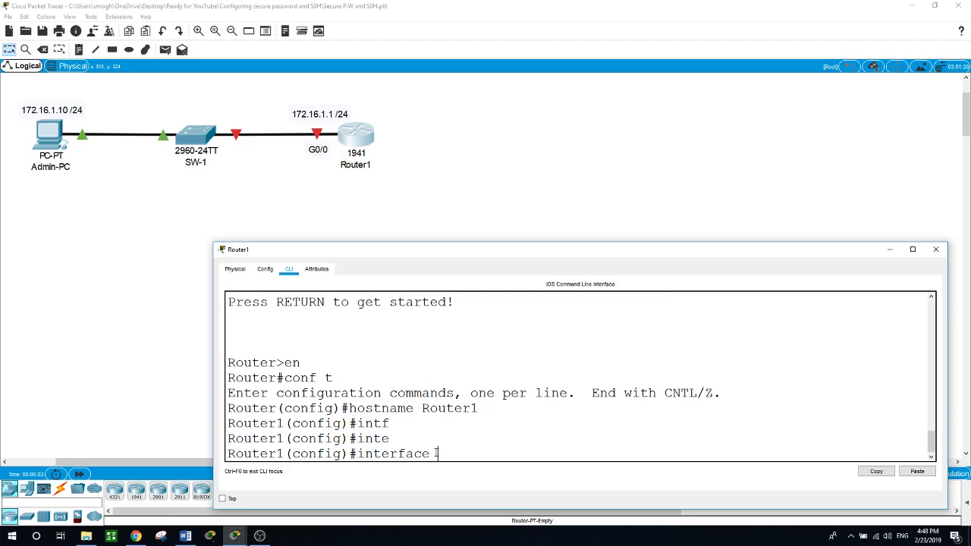
pyautogui.write('g')
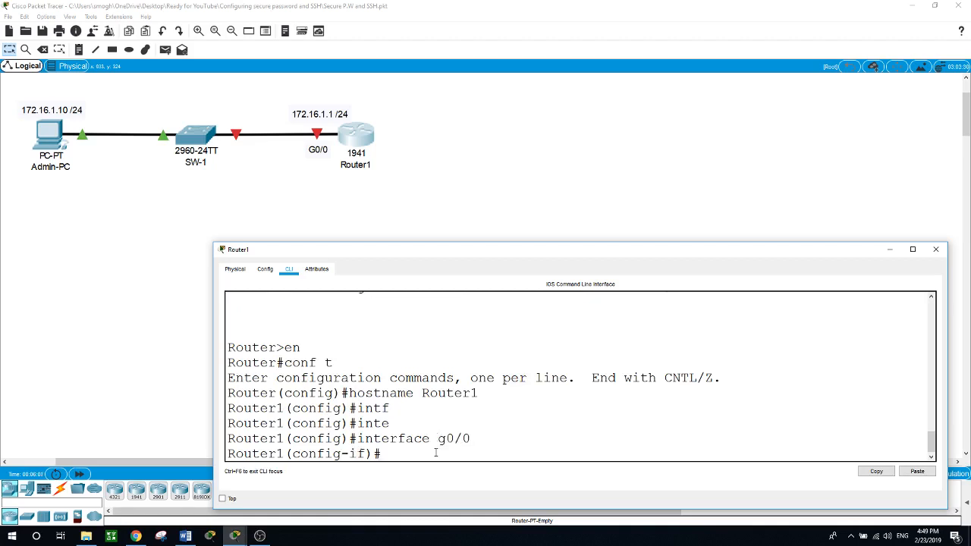
pyautogui.write('ip ad')
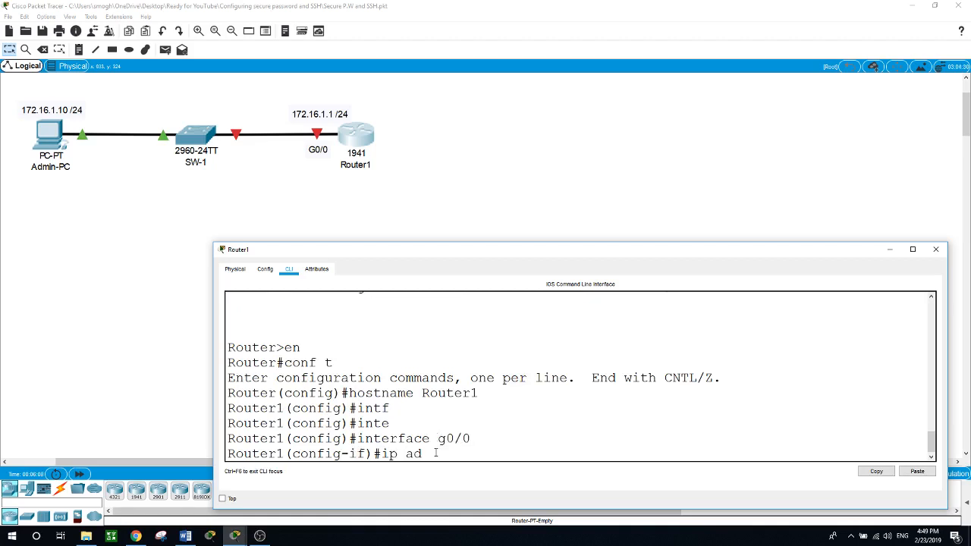
pyautogui.write('dress')
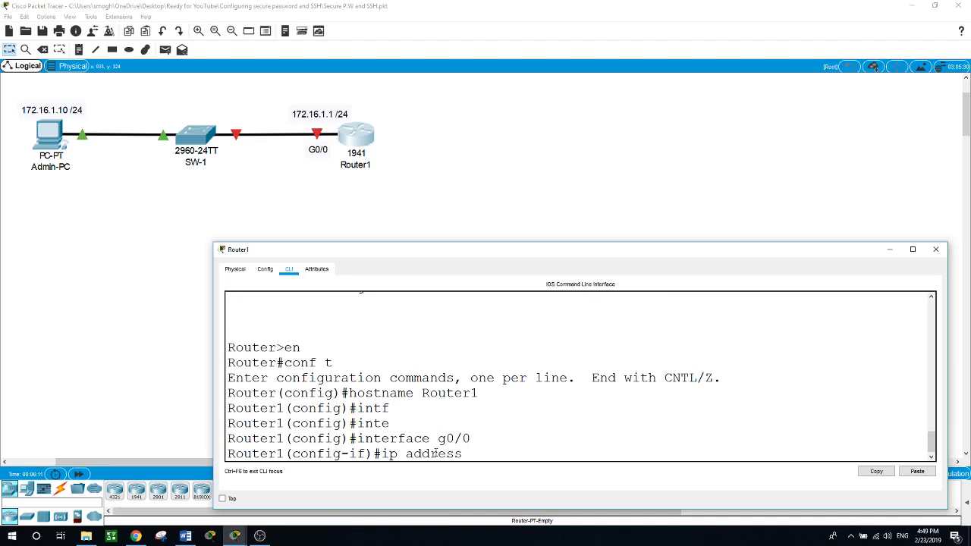
pyautogui.write('172.16.')
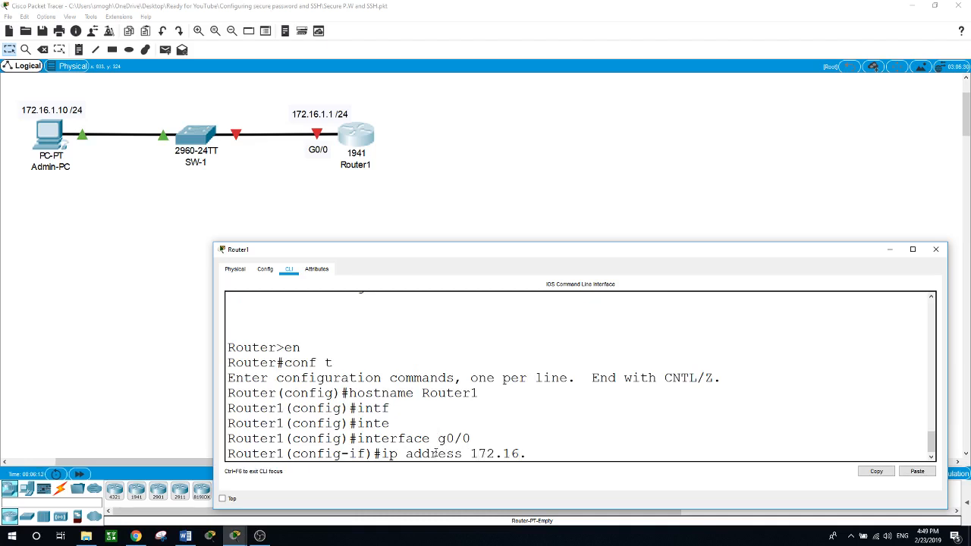
pyautogui.write('1.1')
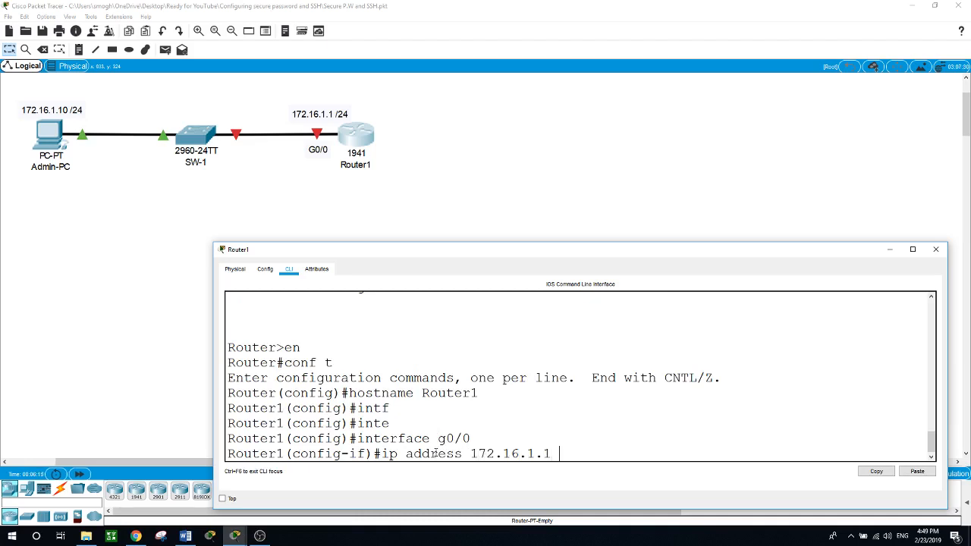
pyautogui.write('2')
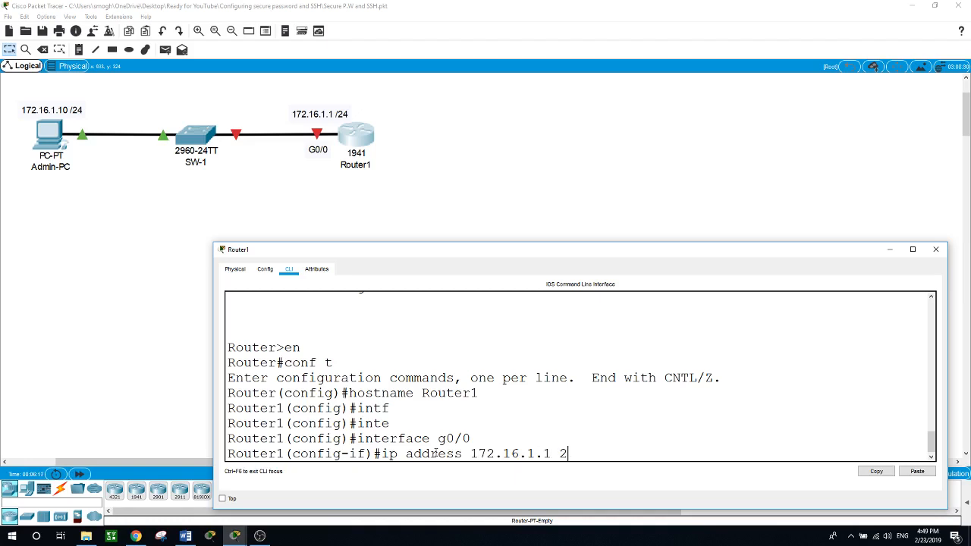
pyautogui.write('55.255.2')
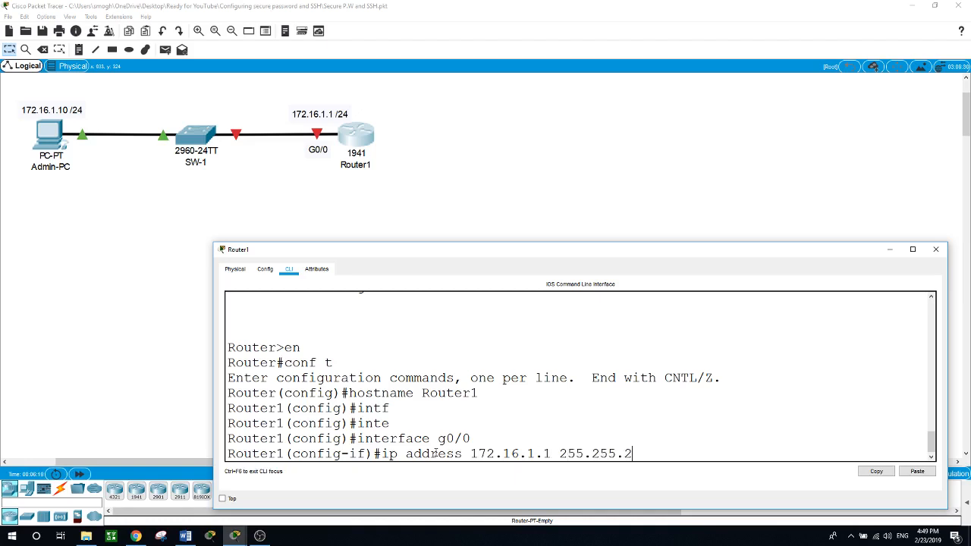
pyautogui.write('55.0')
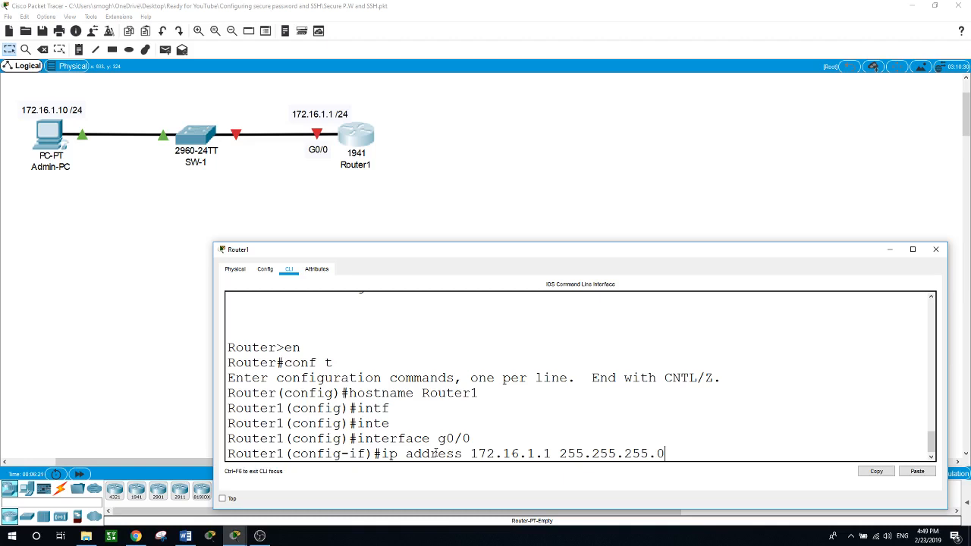
pyautogui.press('enter')
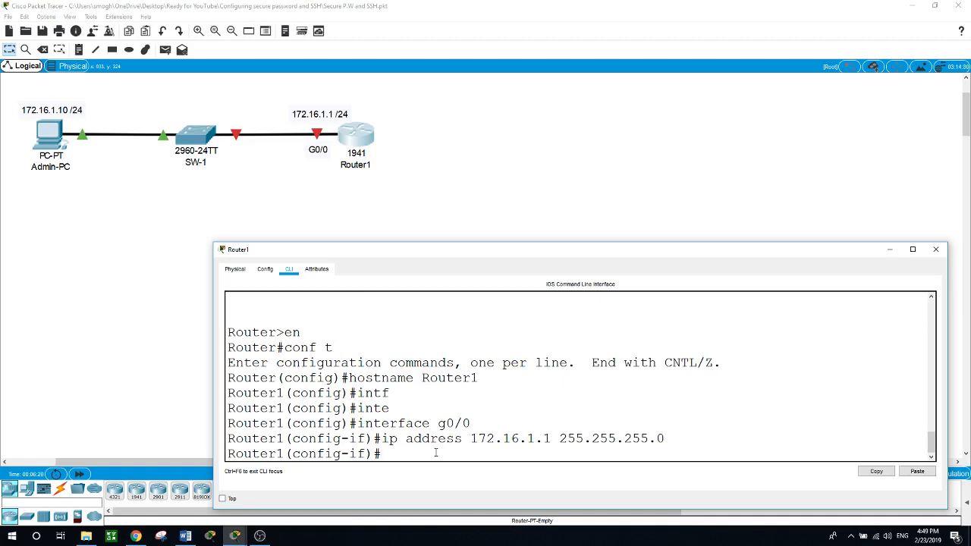
# Enable G0/0 with no shutdown and leave interface configuration.
pyautogui.write('shut d')
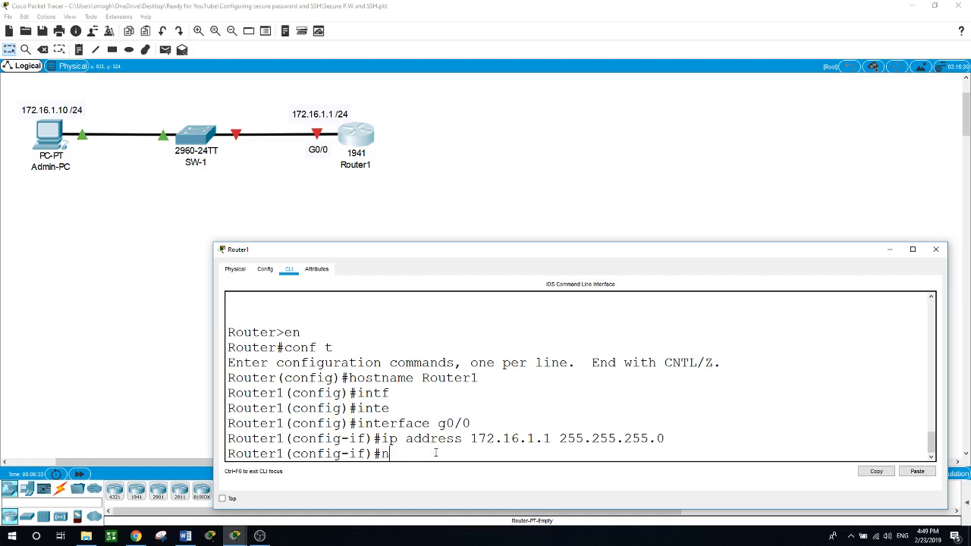
pyautogui.write('o shutdown')
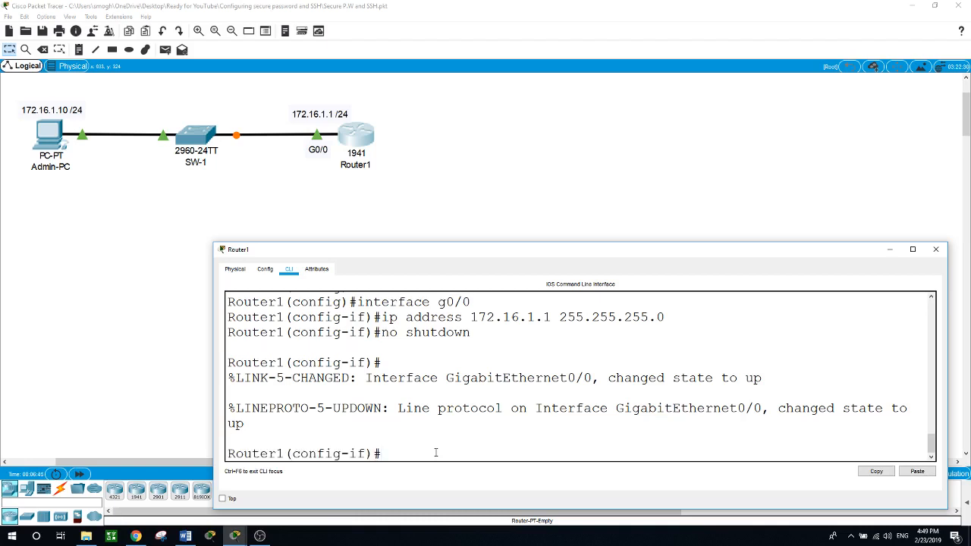
pyautogui.moveTo(507, 425)
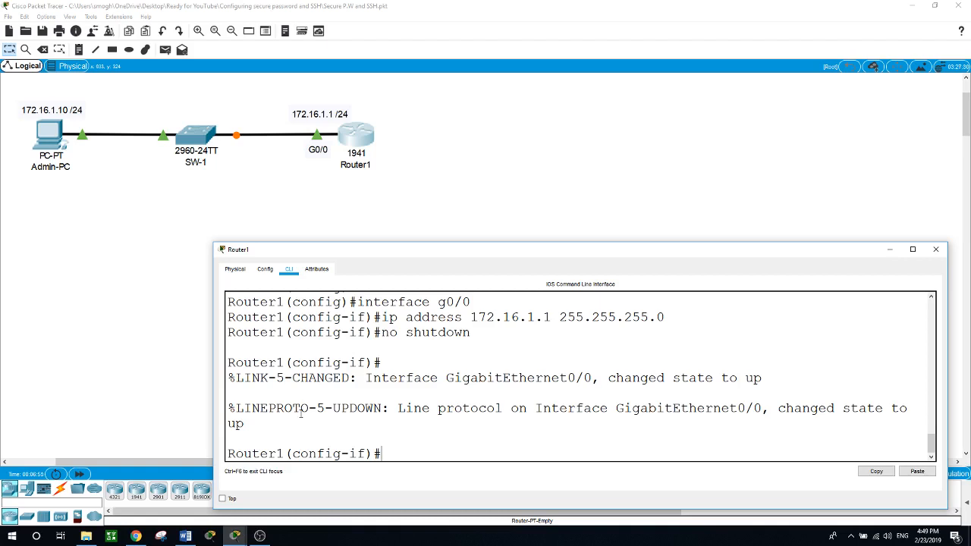
pyautogui.write('exit')
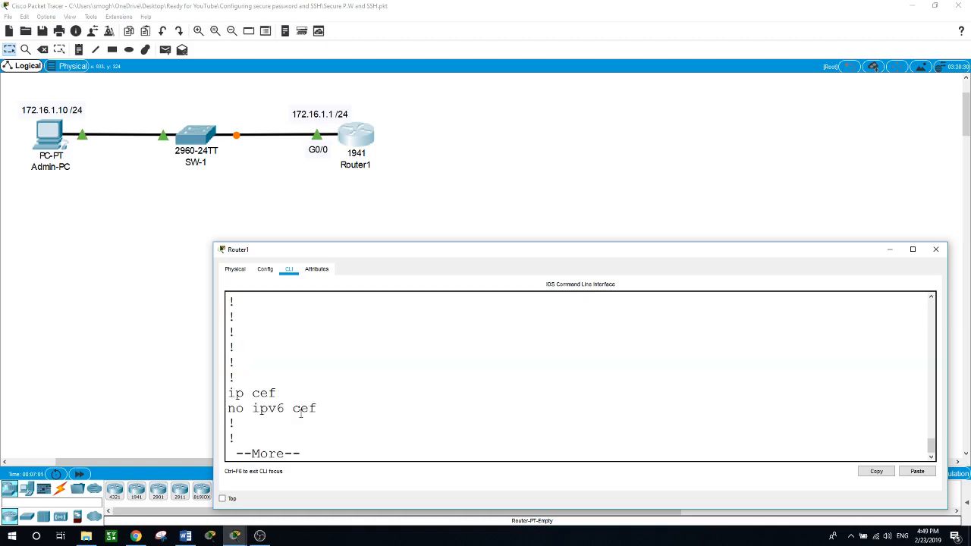
# Page through show running-config to the end, confirming G0/0 at 172.16.1.1/24.
pyautogui.press('space')
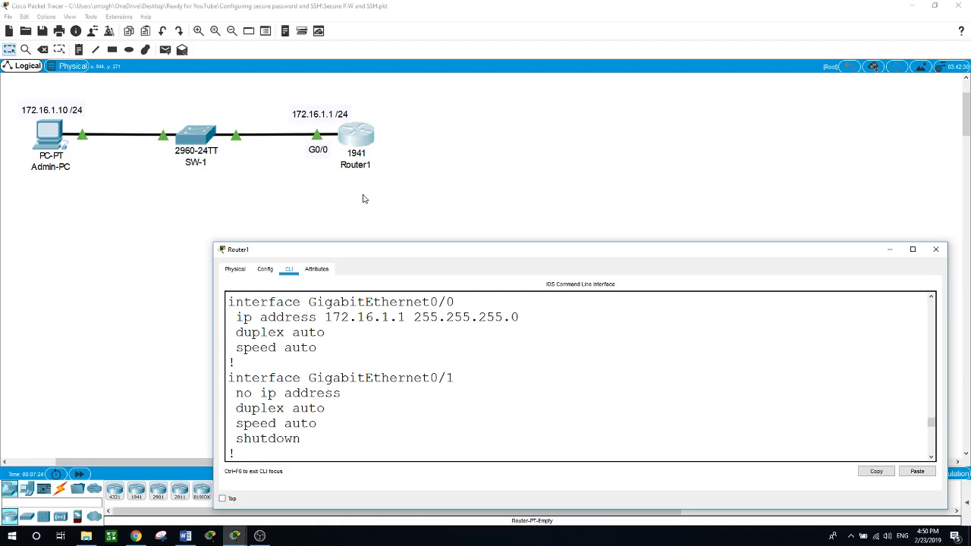
pyautogui.click(935, 249)
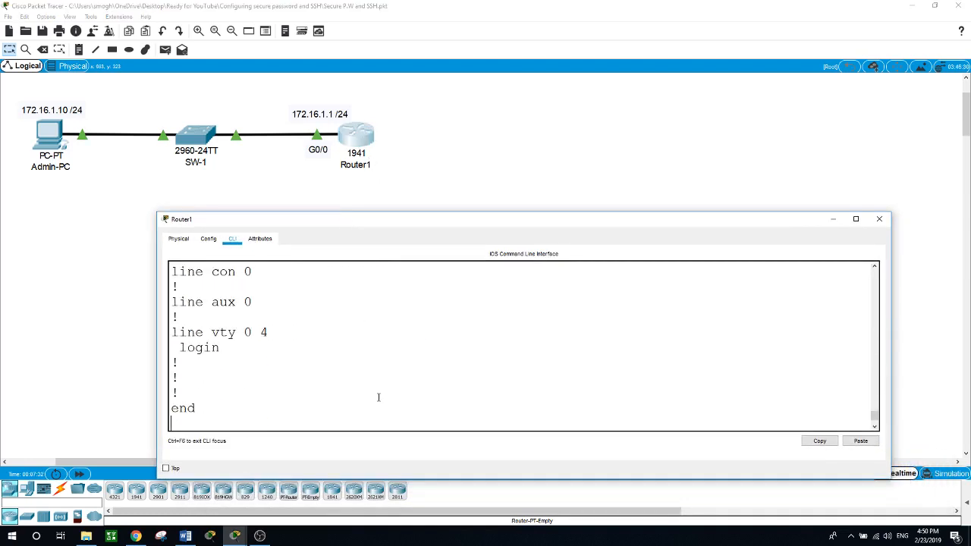
pyautogui.press('enter')
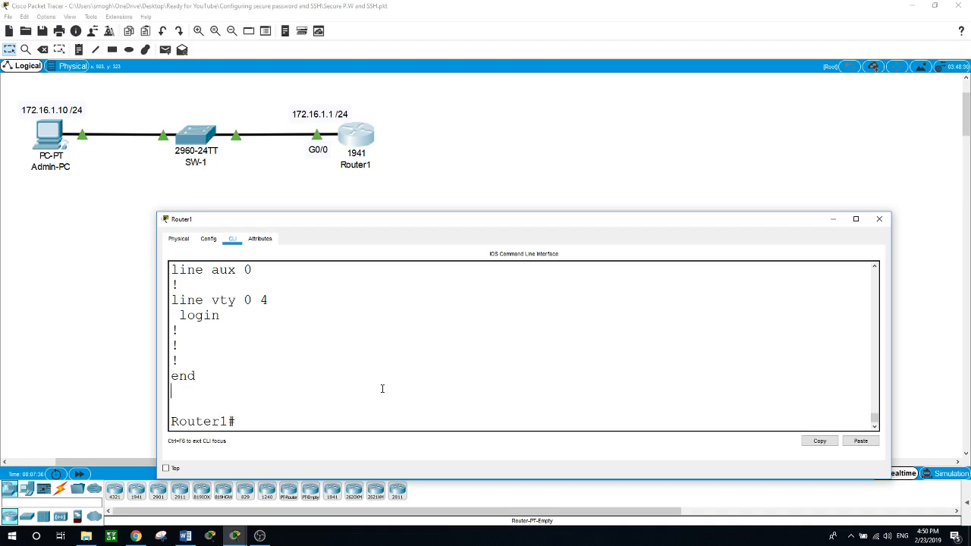
pyautogui.moveTo(367, 394)
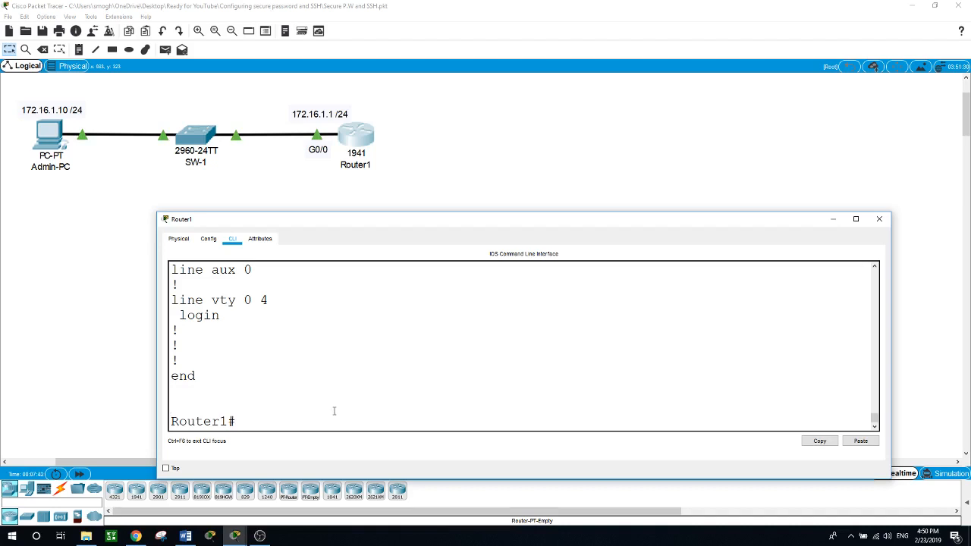
# Re-enter conf t and apply service password-encryption.
pyautogui.write('config)')
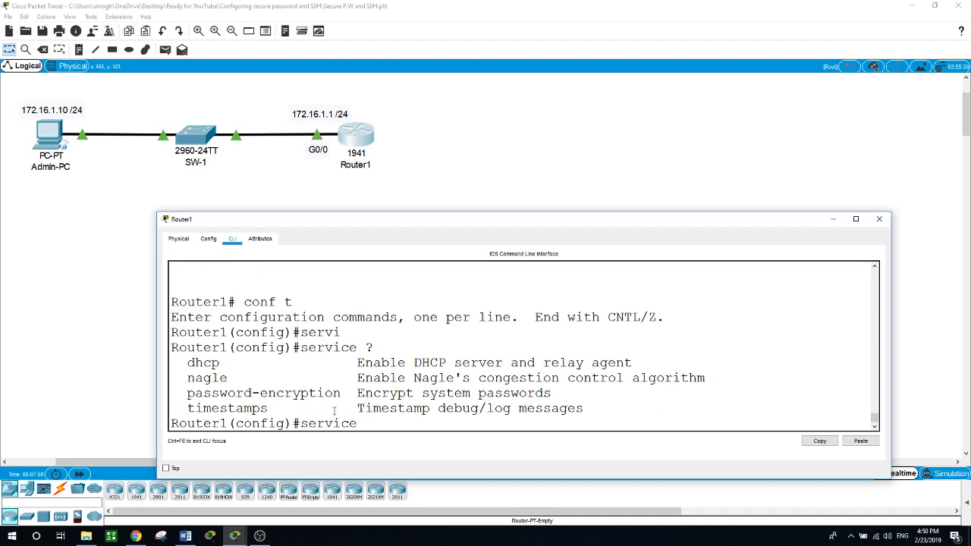
pyautogui.write('password-encryption')
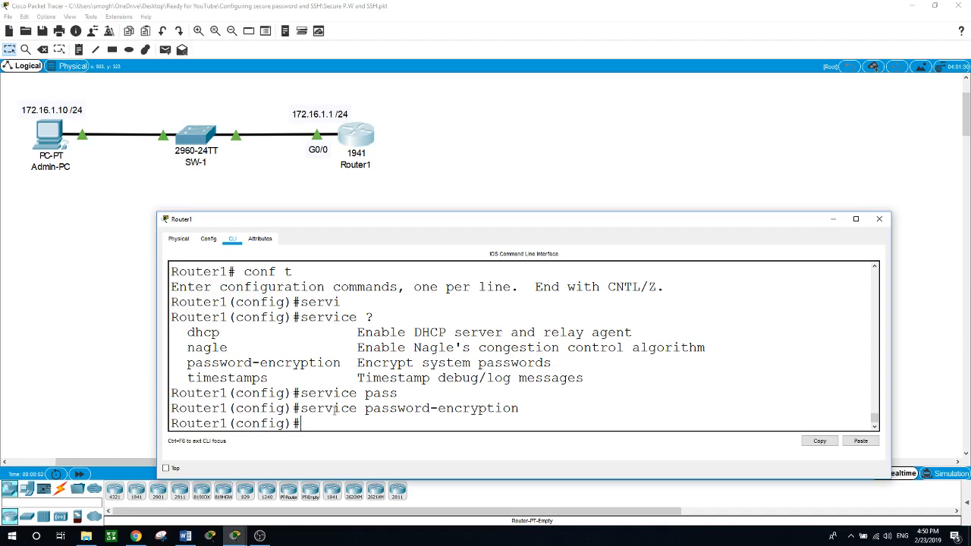
pyautogui.write('ip')
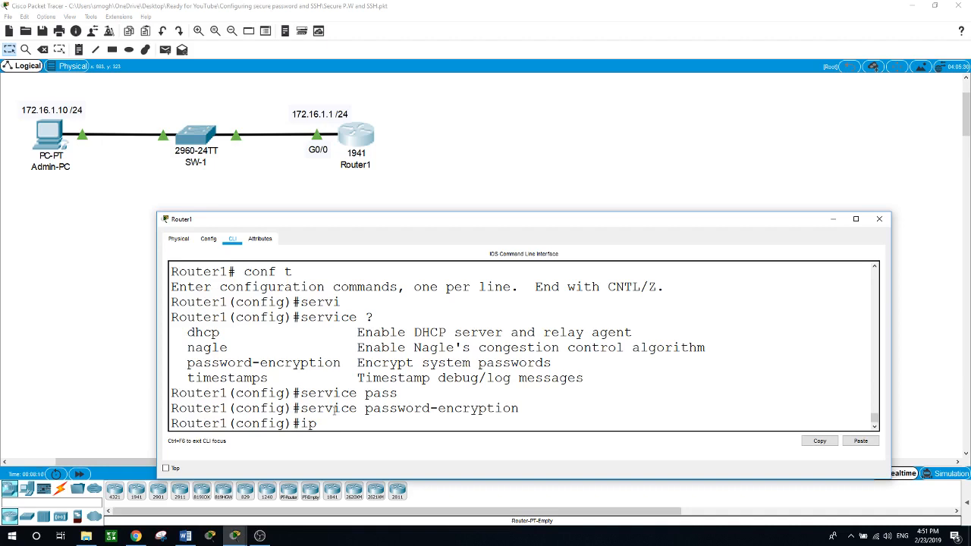
# Set ip domain-name cisco.com and begin the crypto key command.
pyautogui.write('domain')
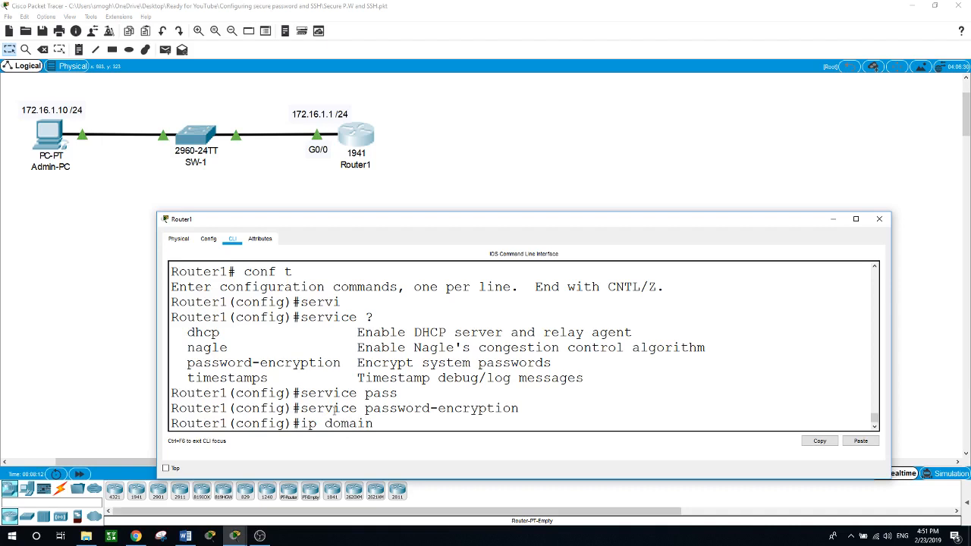
pyautogui.write('-nam')
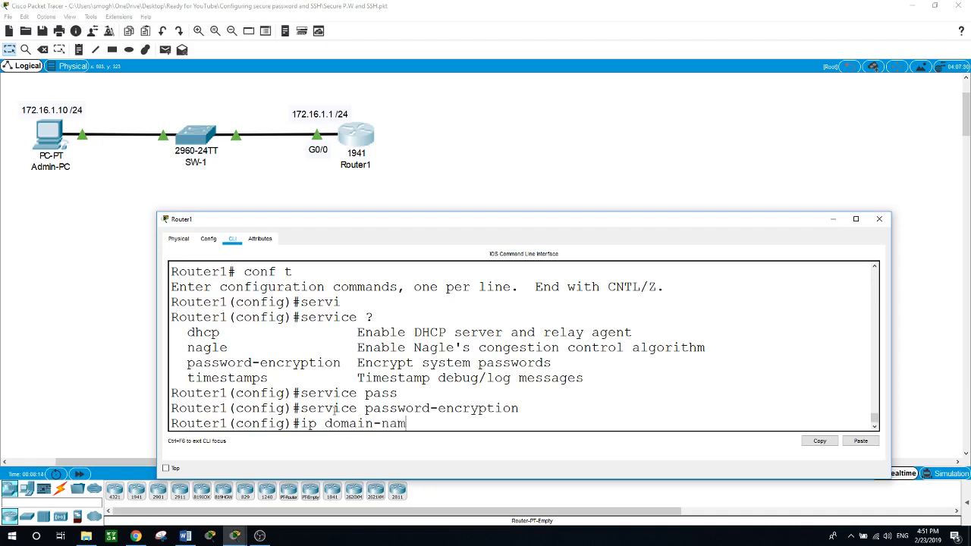
pyautogui.write('e c')
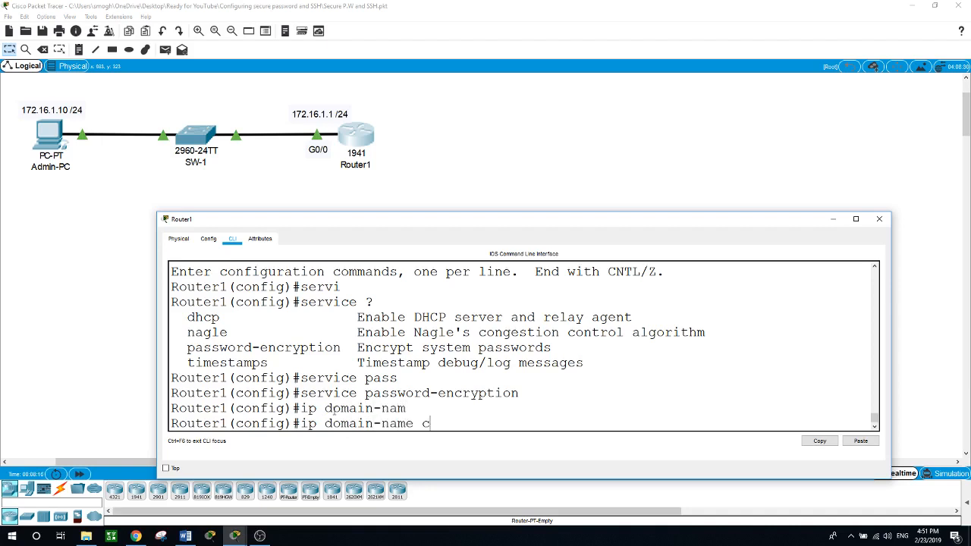
pyautogui.write('isco.com')
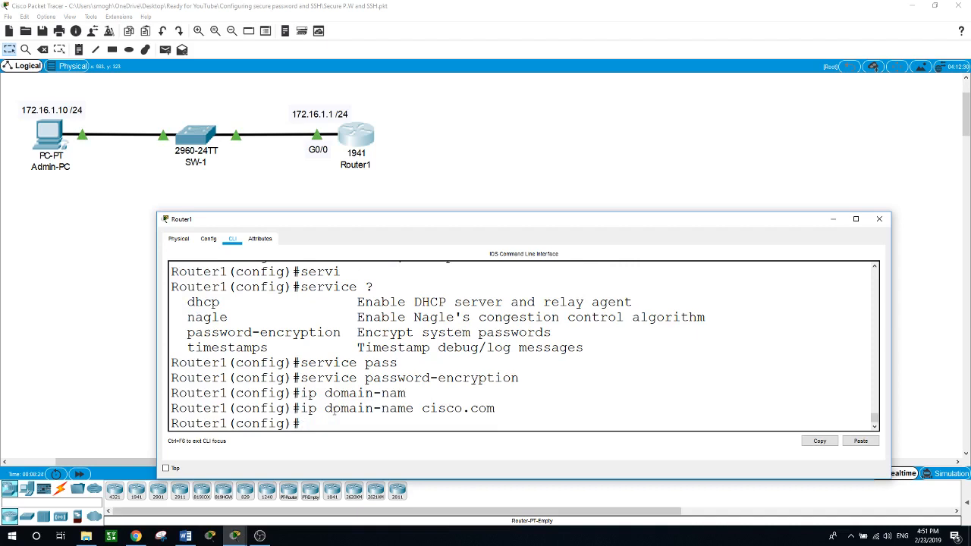
pyautogui.write('c')
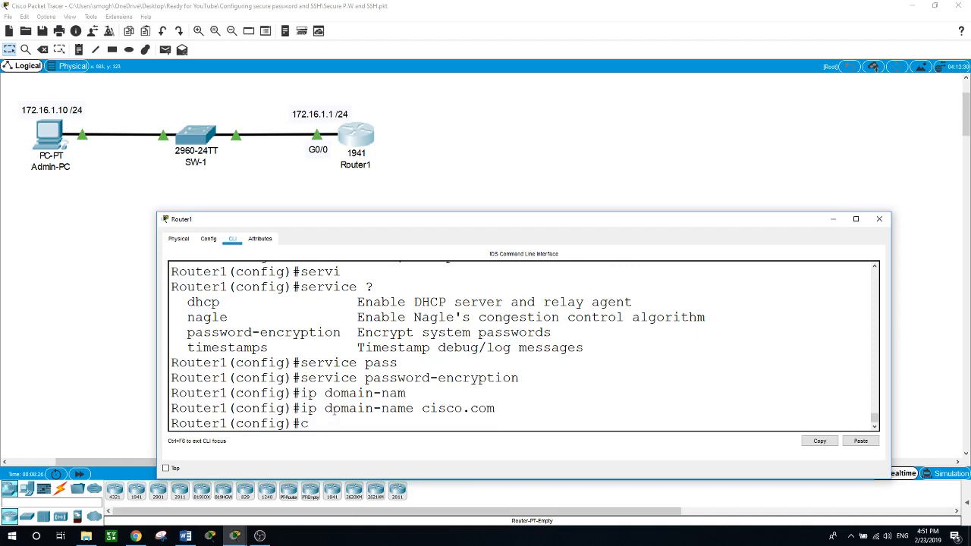
pyautogui.write('r')
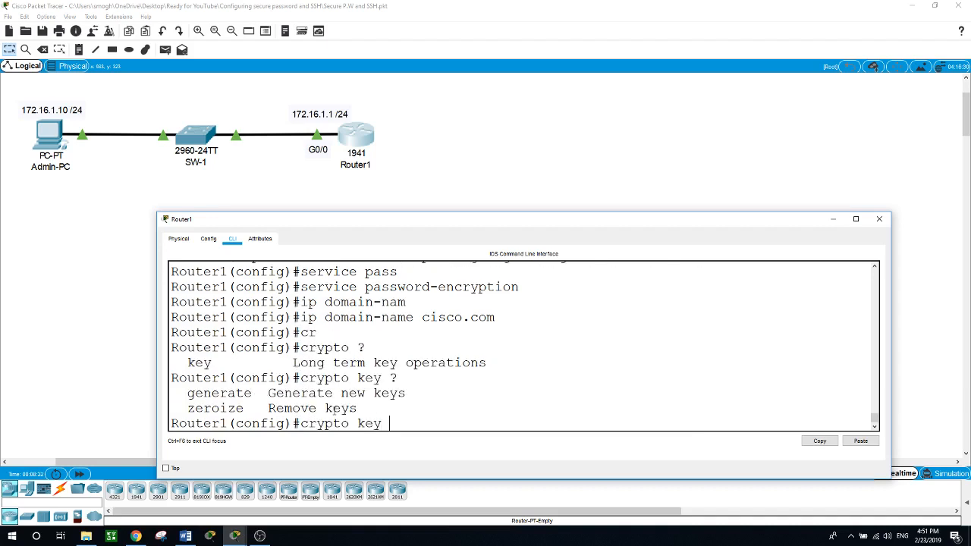
# Generate RSA keys with modulus 1024, enabling SSH 1.99, then query login options.
pyautogui.write('generate')
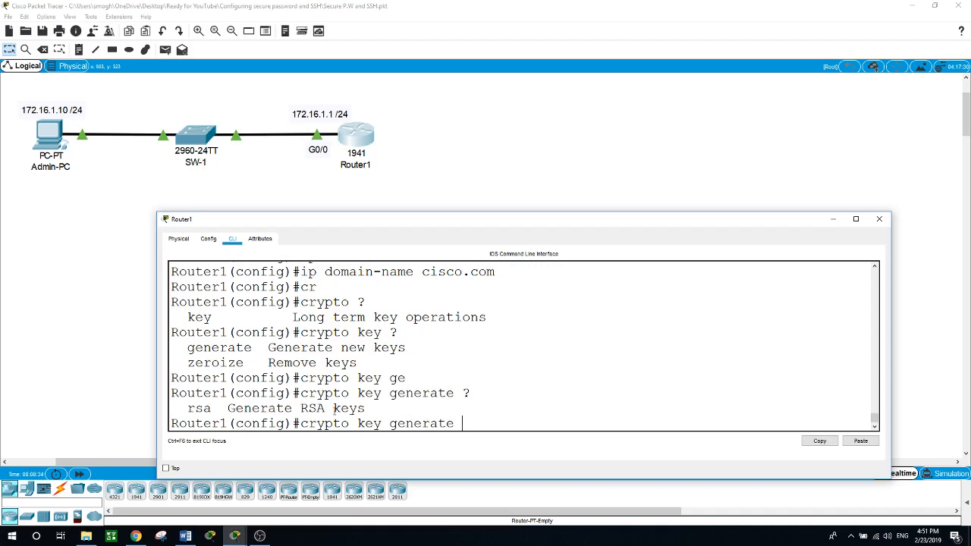
pyautogui.write('rsa ?')
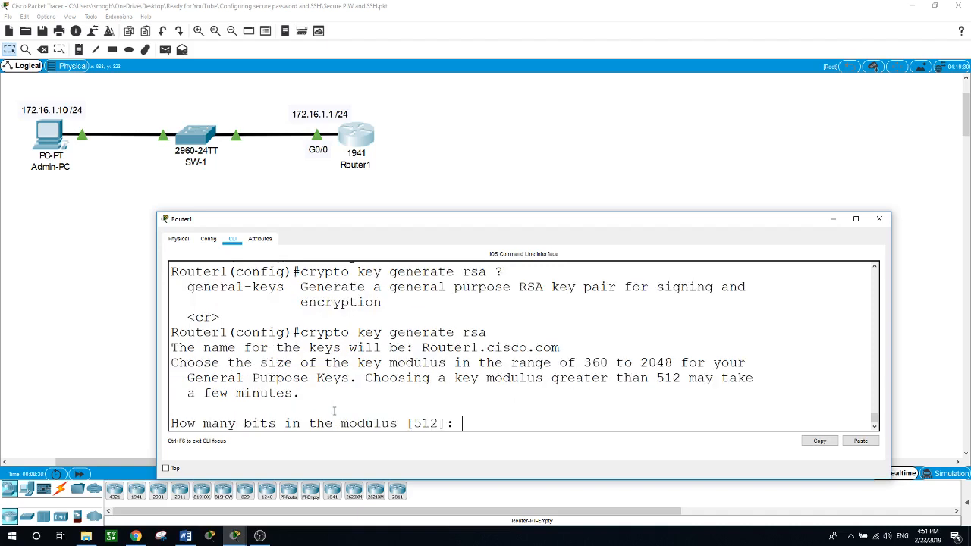
pyautogui.write('1024')
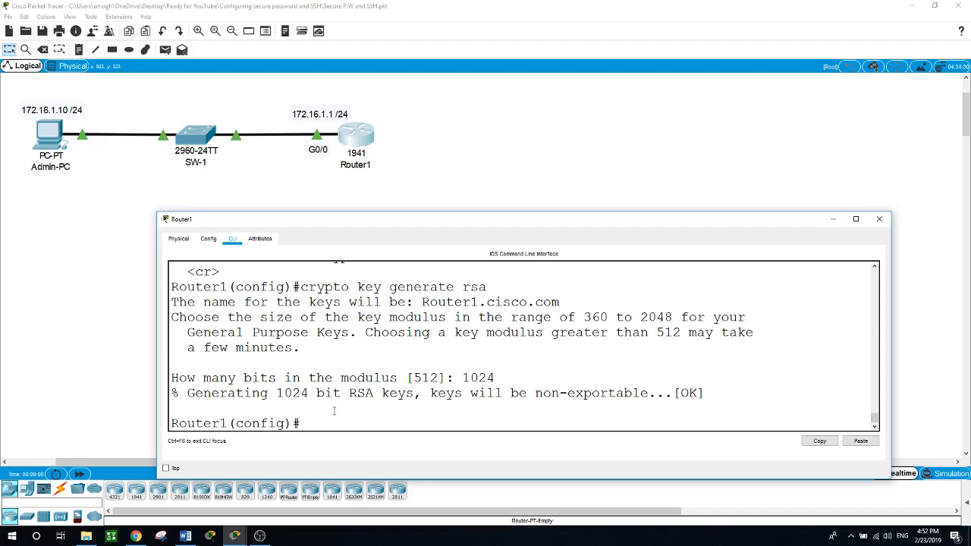
pyautogui.write('l')
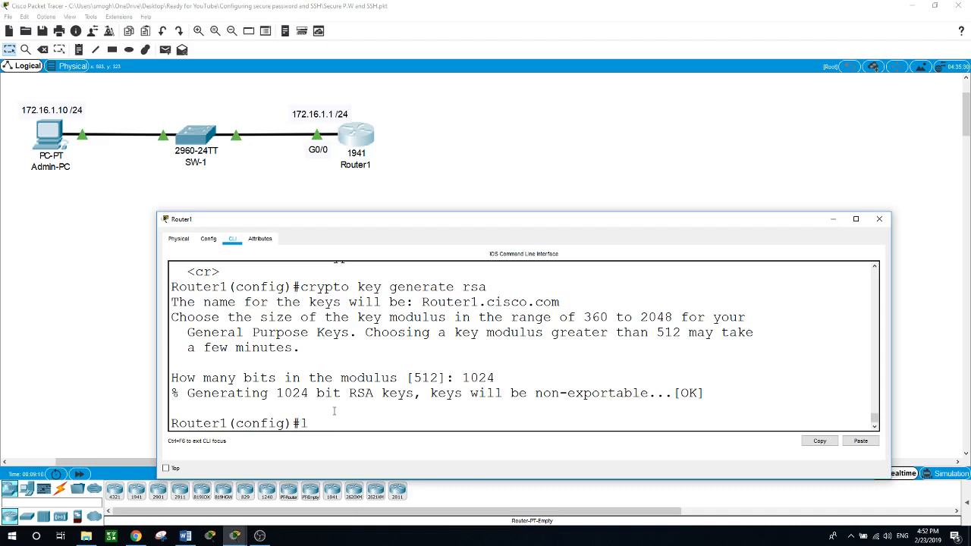
pyautogui.write('login ?')
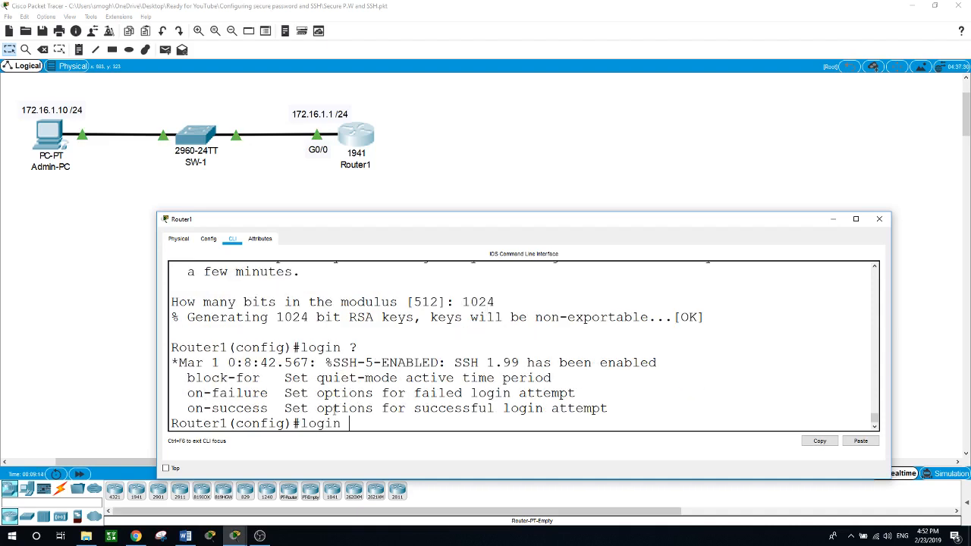
# Apply login block-for 180 attempts 4 within 120, then exit configuration.
pyautogui.write('block-for')
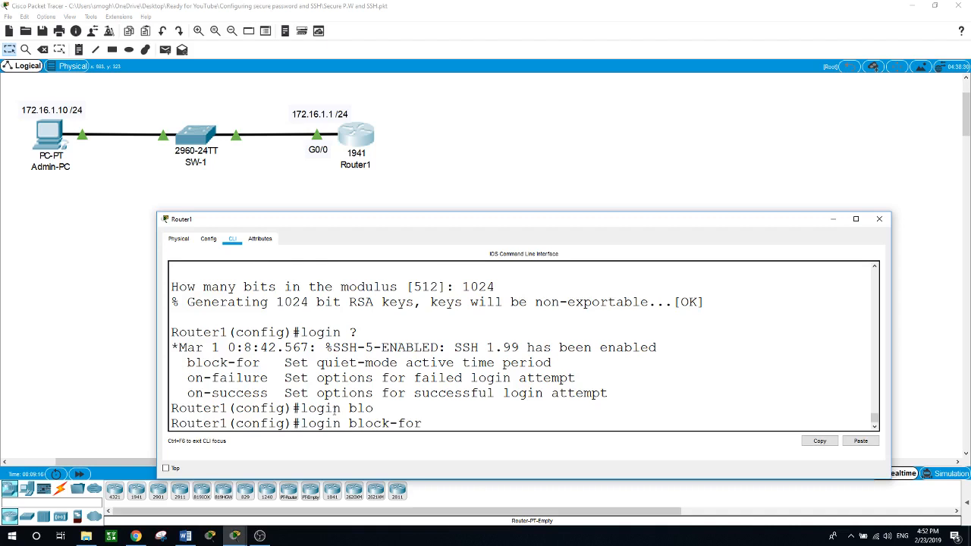
pyautogui.write('?')
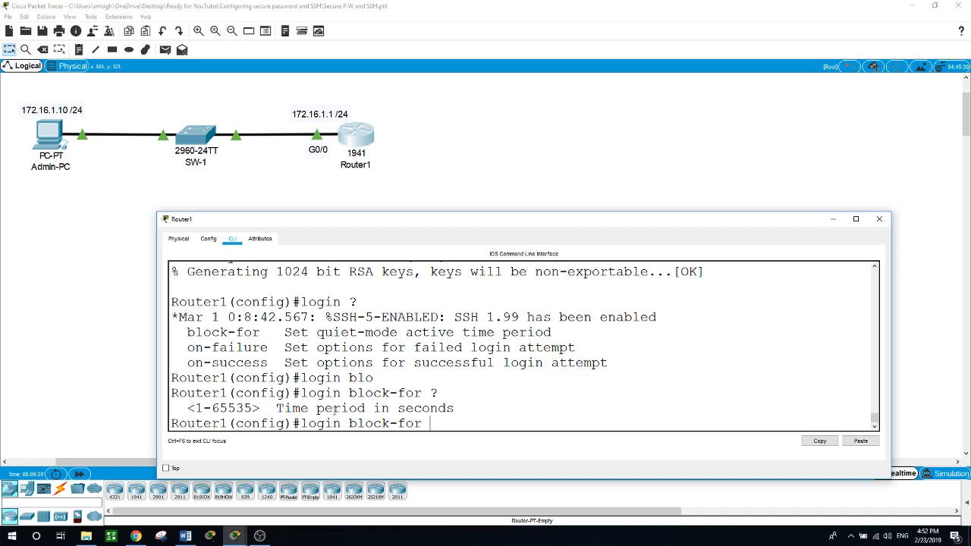
pyautogui.write('1')
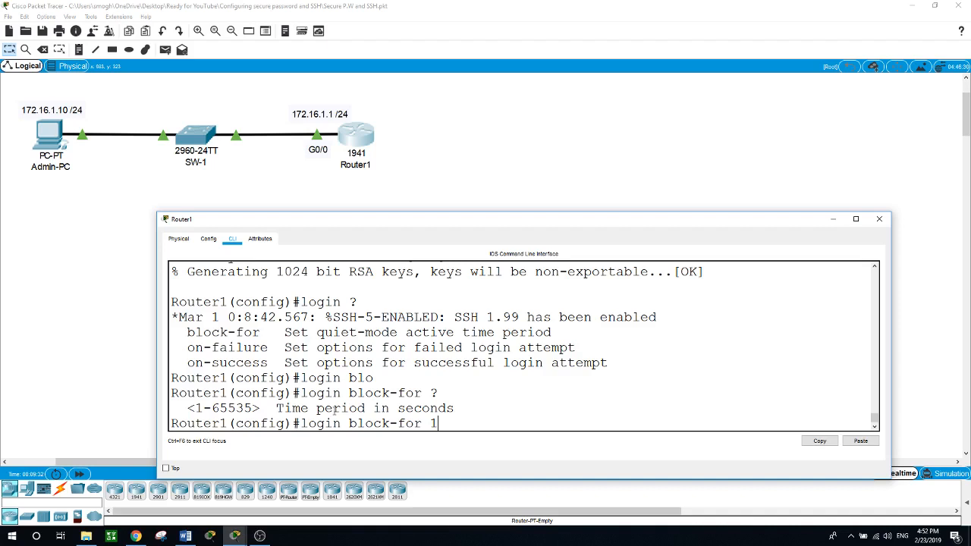
pyautogui.write('80 ?')
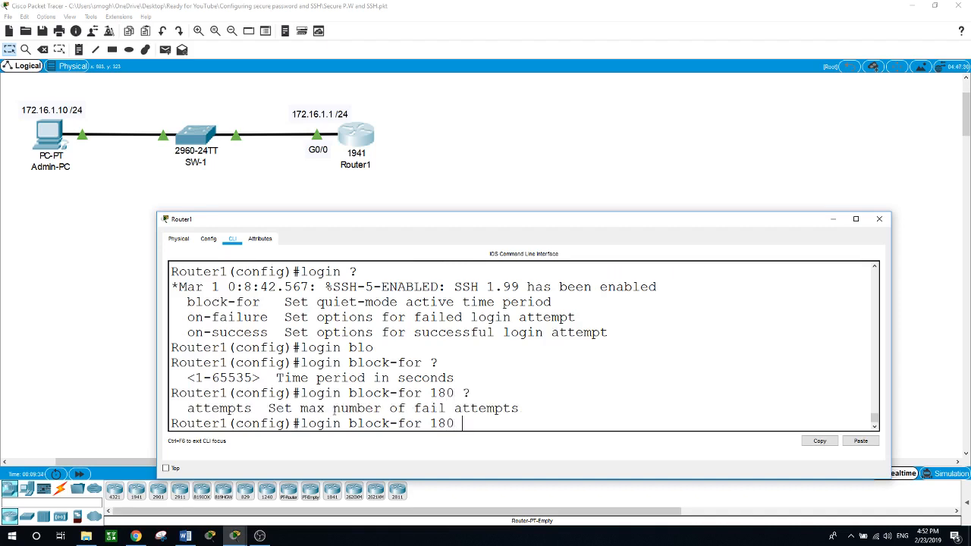
pyautogui.write('attempts')
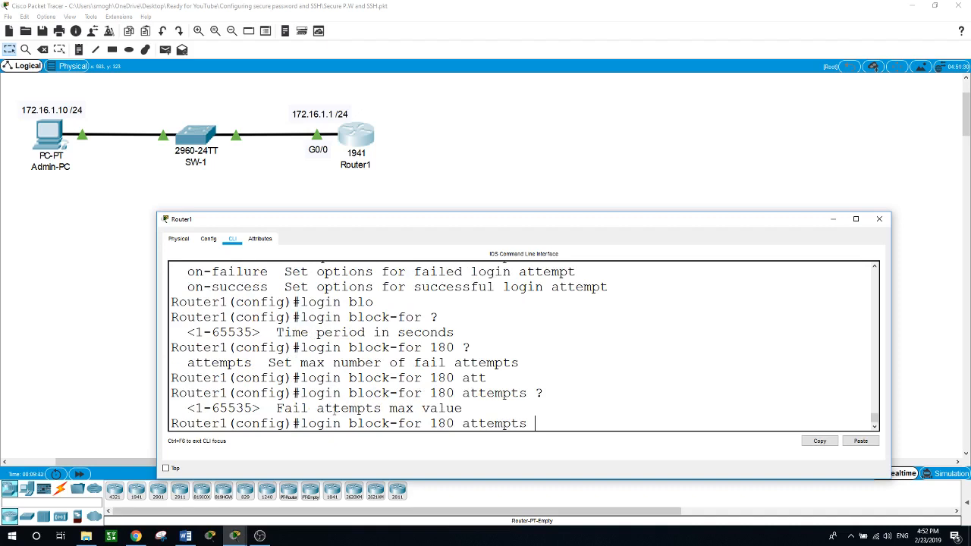
pyautogui.write('4')
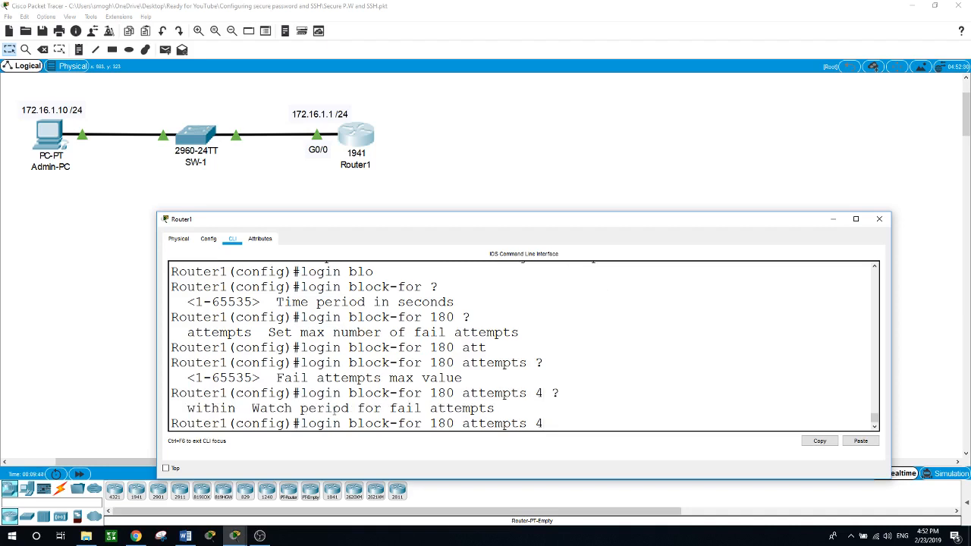
pyautogui.write('within')
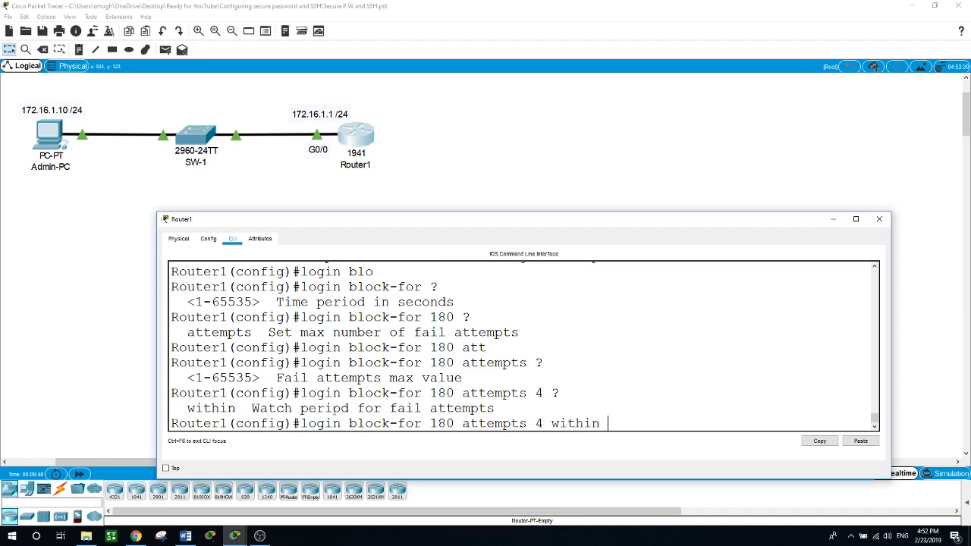
pyautogui.write('1')
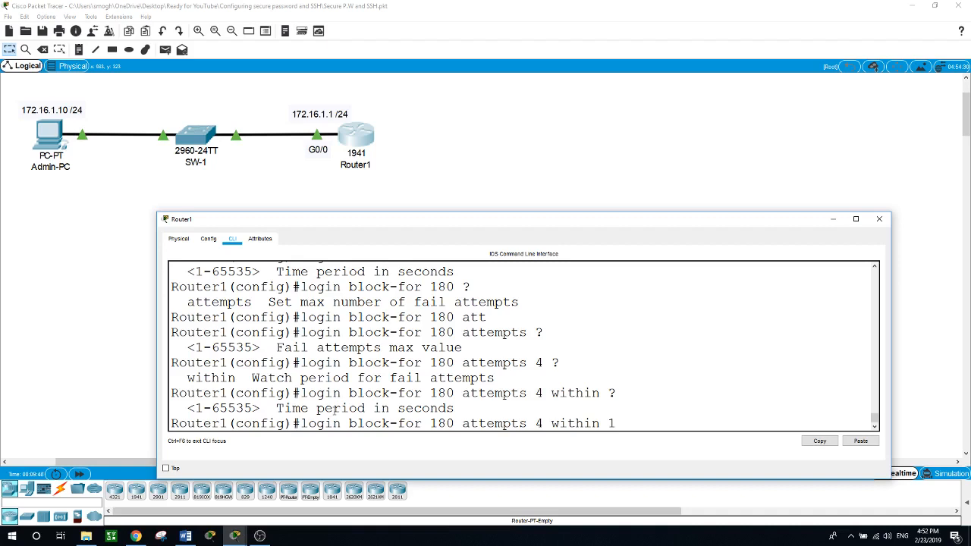
pyautogui.write('20')
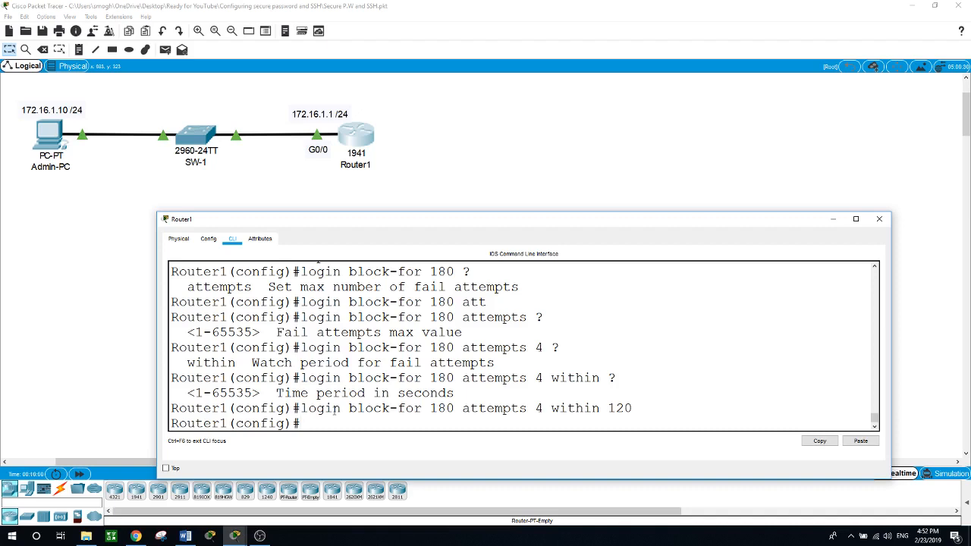
pyautogui.write('exit')
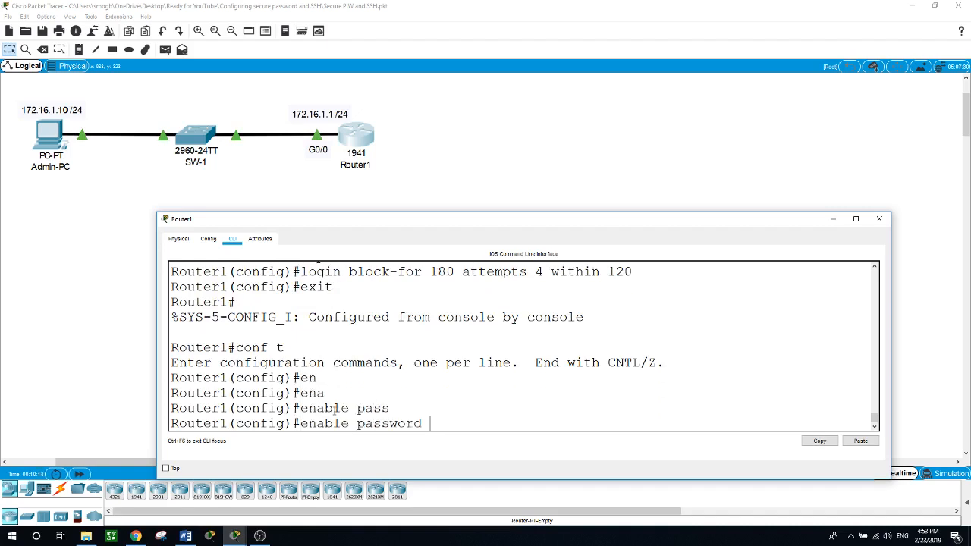
pyautogui.write('cisco')
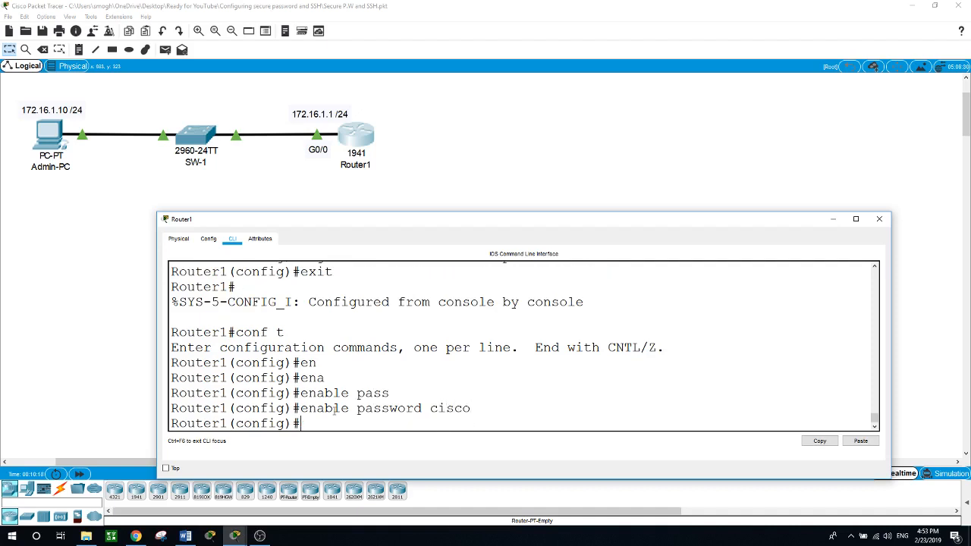
pyautogui.write('us')
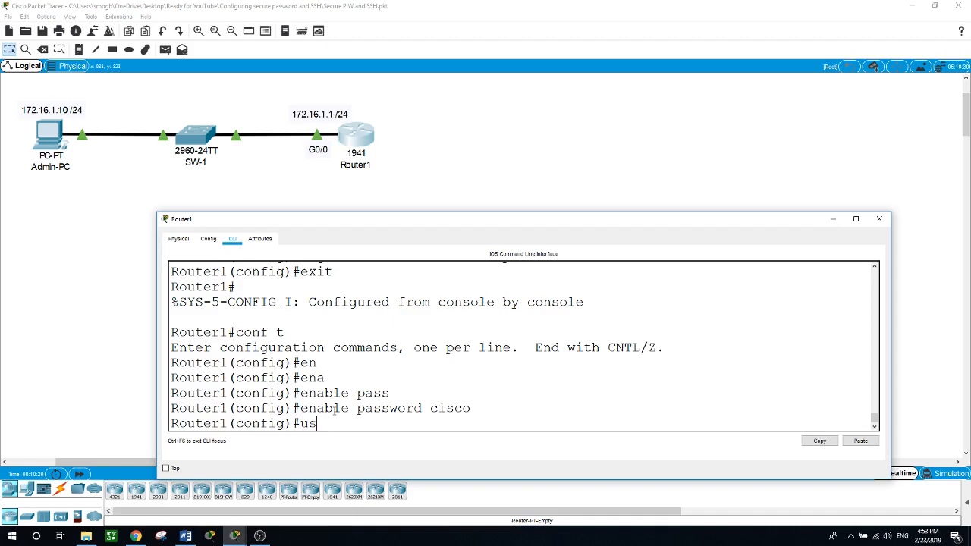
pyautogui.write('ername')
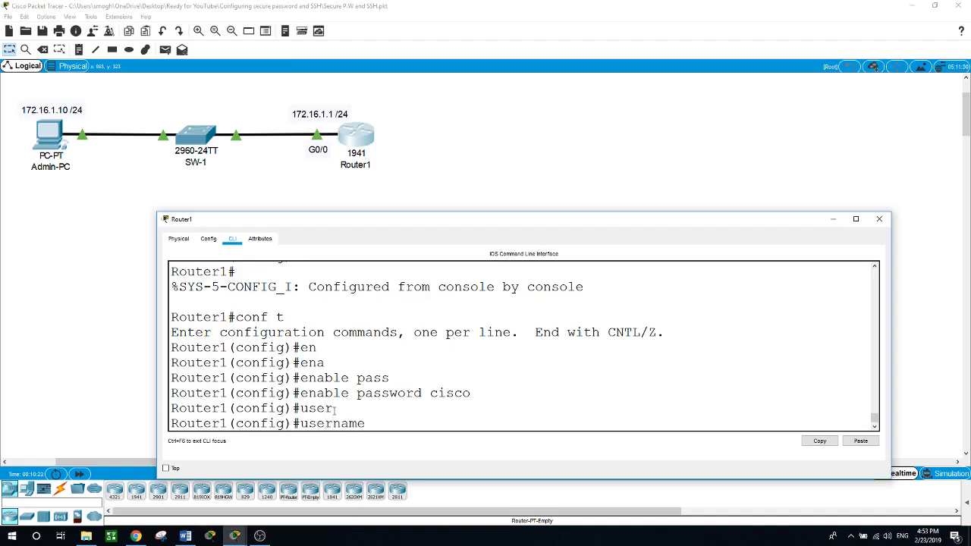
pyautogui.write('admin priv')
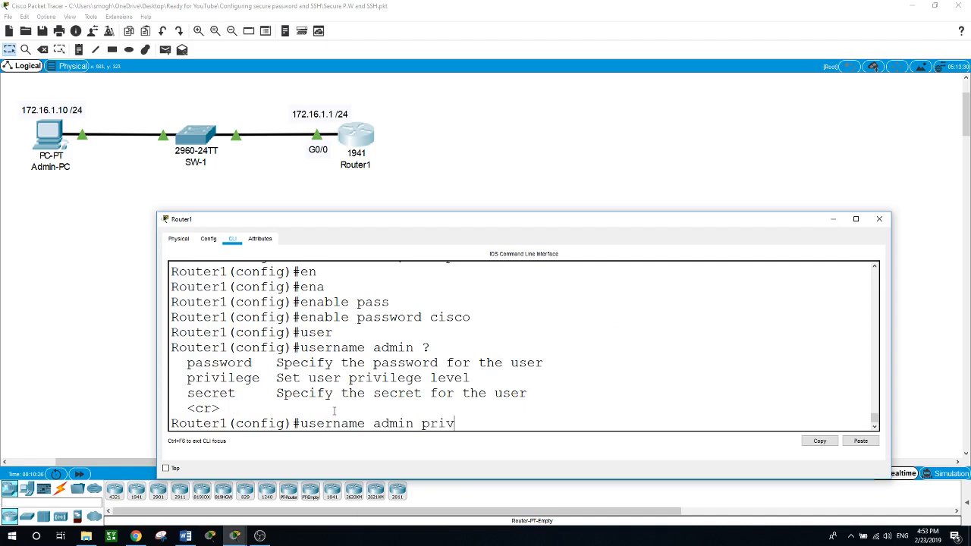
pyautogui.write('ilege 15')
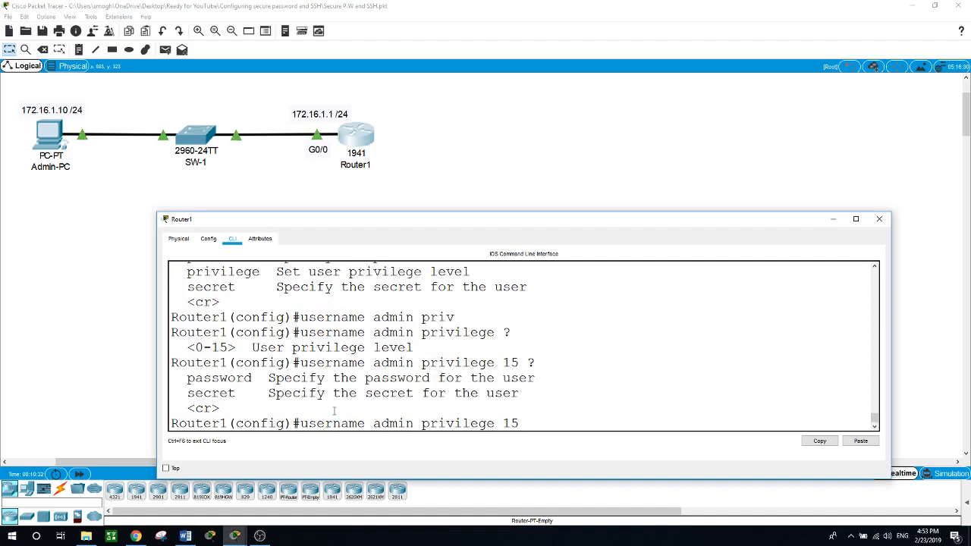
pyautogui.write('password')
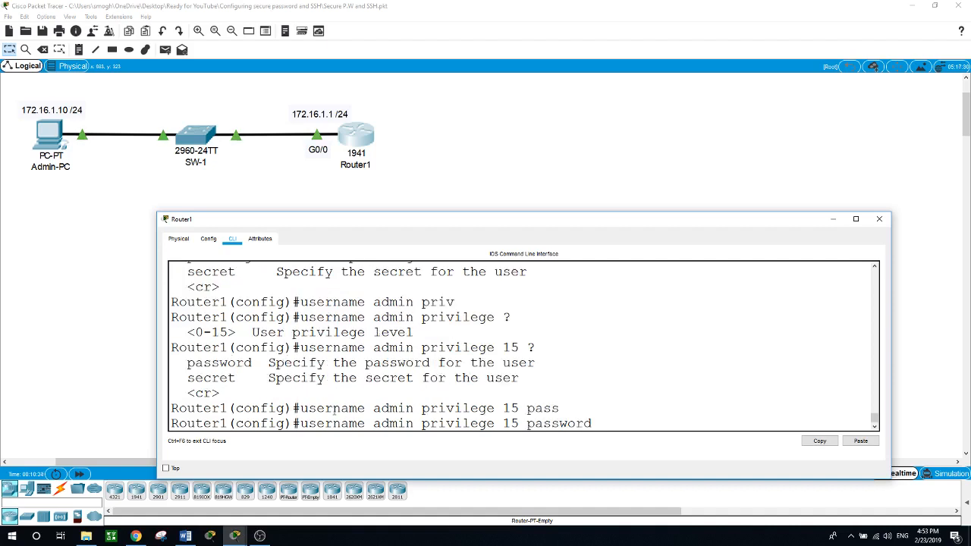
pyautogui.write('admin')
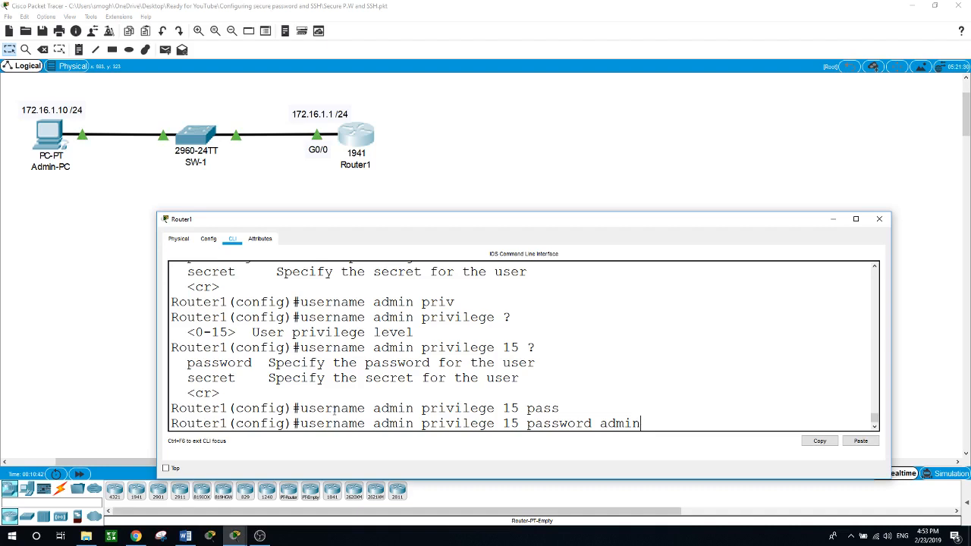
pyautogui.press('enter')
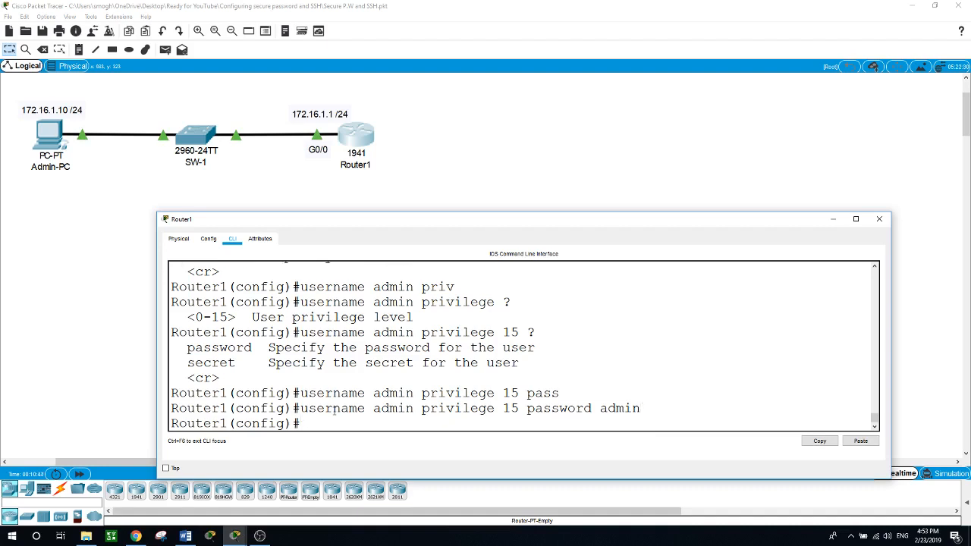
# Explore the line command options with 'line ?' before configuring terminal lines.
pyautogui.write('user')
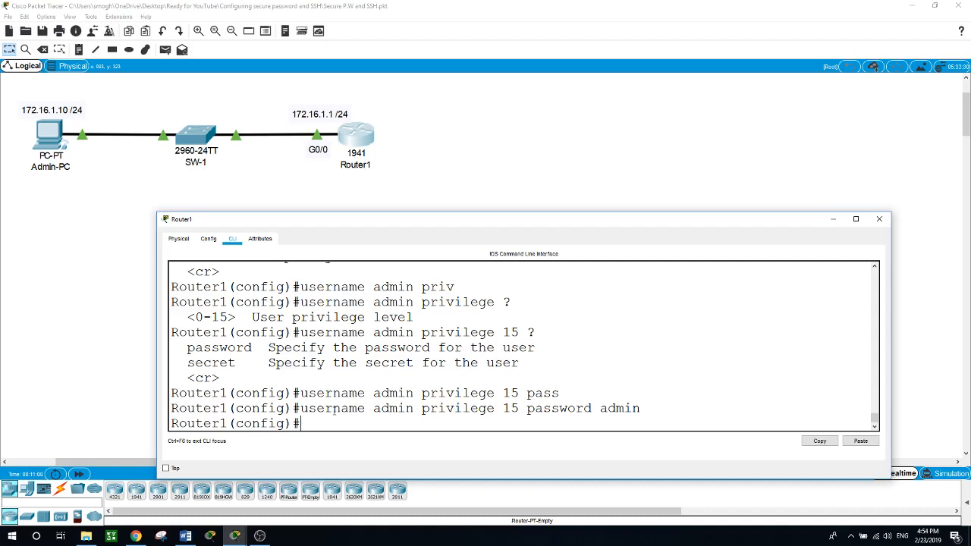
pyautogui.write('line ?')
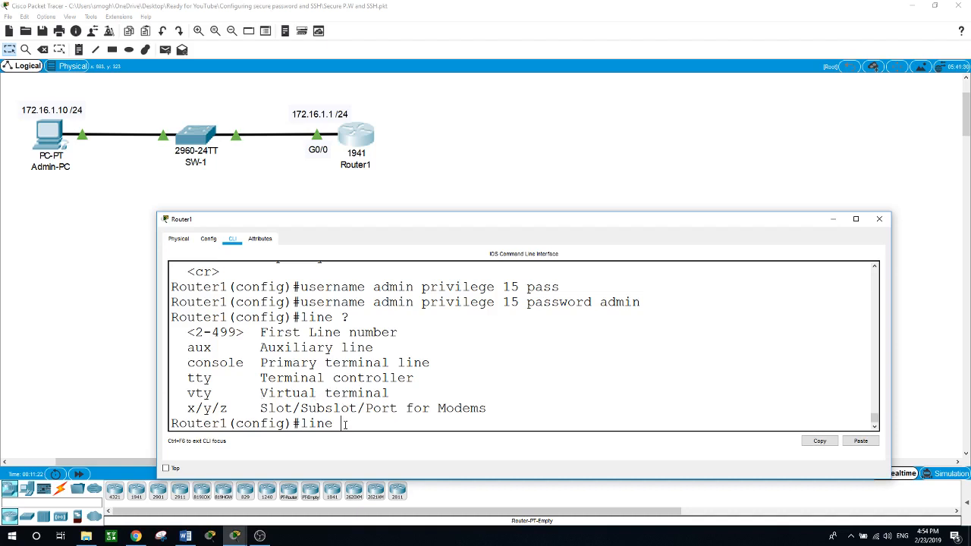
# Enter configuration of virtual terminal lines 0 through 15 on Router1.
pyautogui.write('vty')
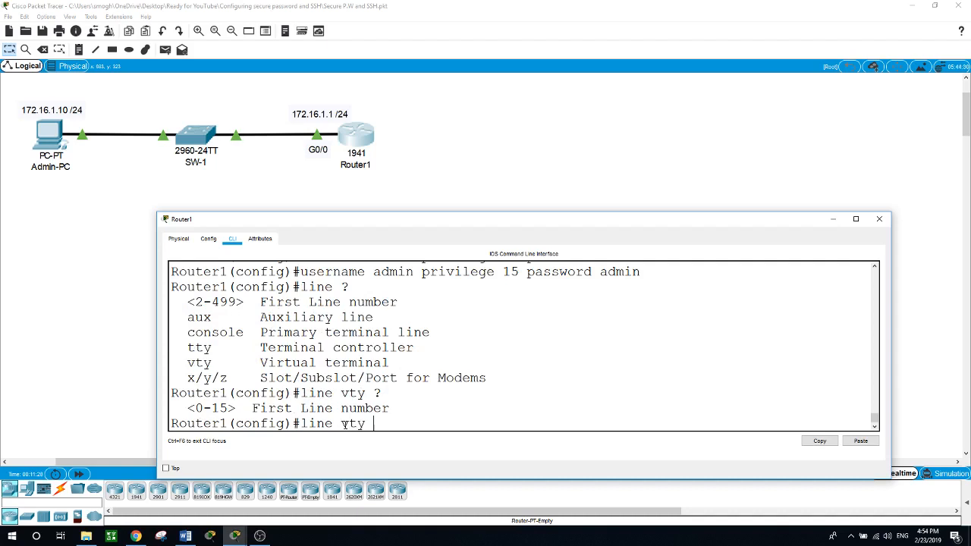
pyautogui.write('0')
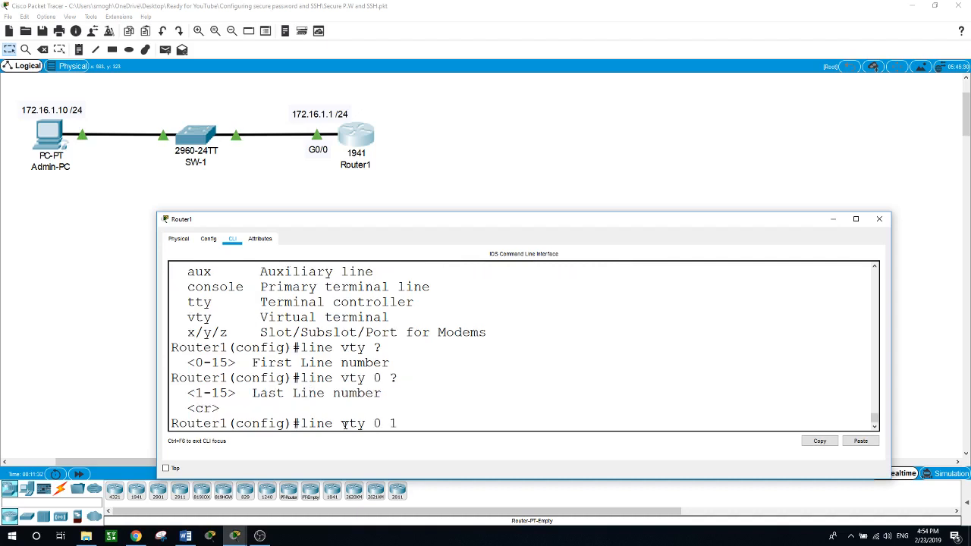
pyautogui.write('15')
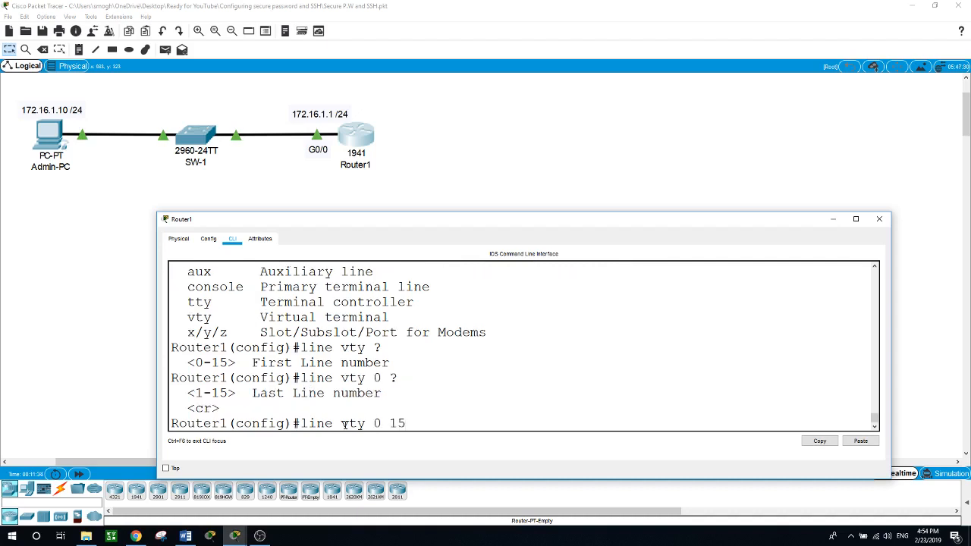
pyautogui.press('enter')
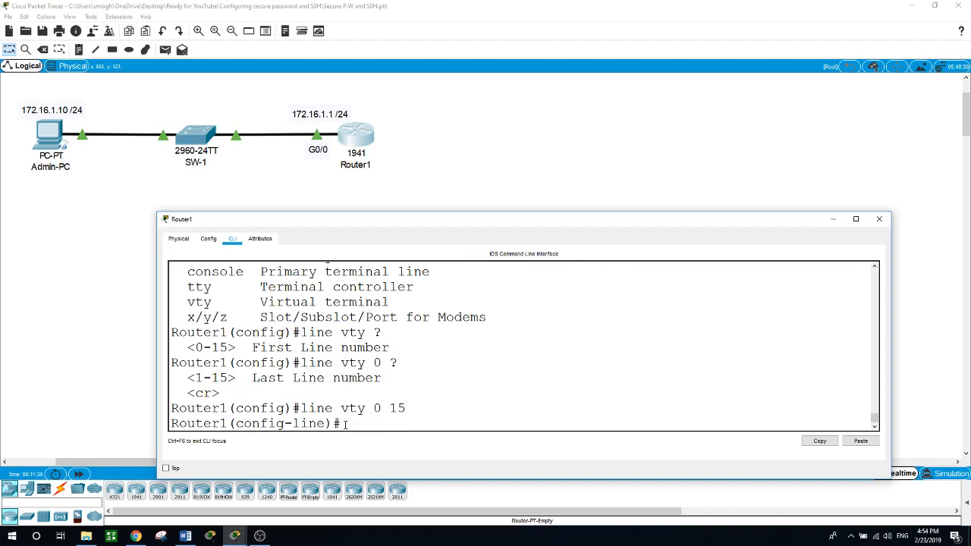
# Restrict the VTY lines to SSH only with login local, then exit back out of configuration.
pyautogui.write('transport')
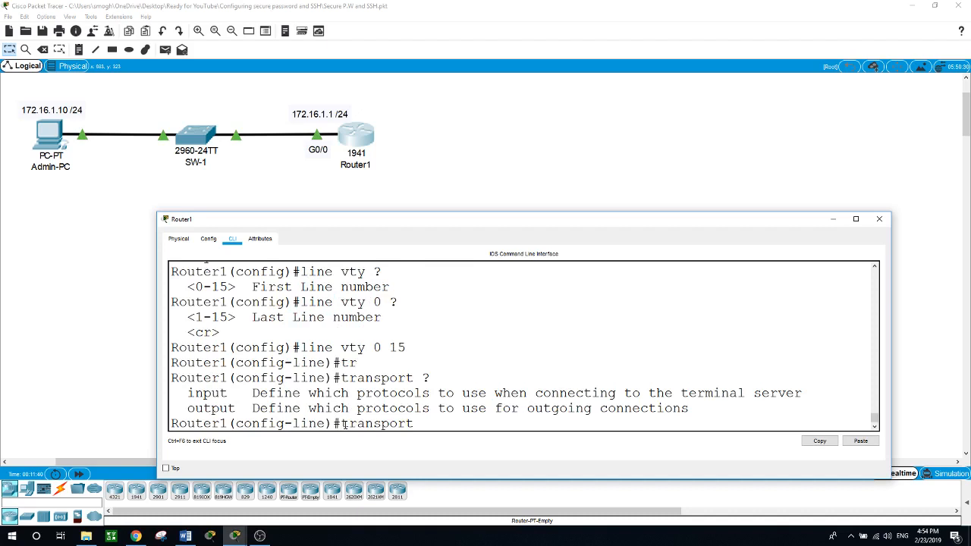
pyautogui.write('input')
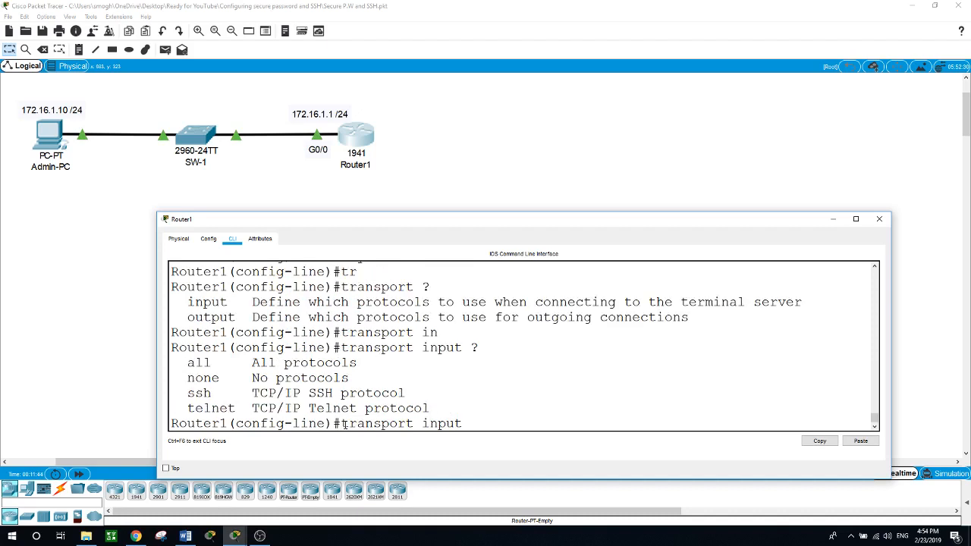
pyautogui.write('ss')
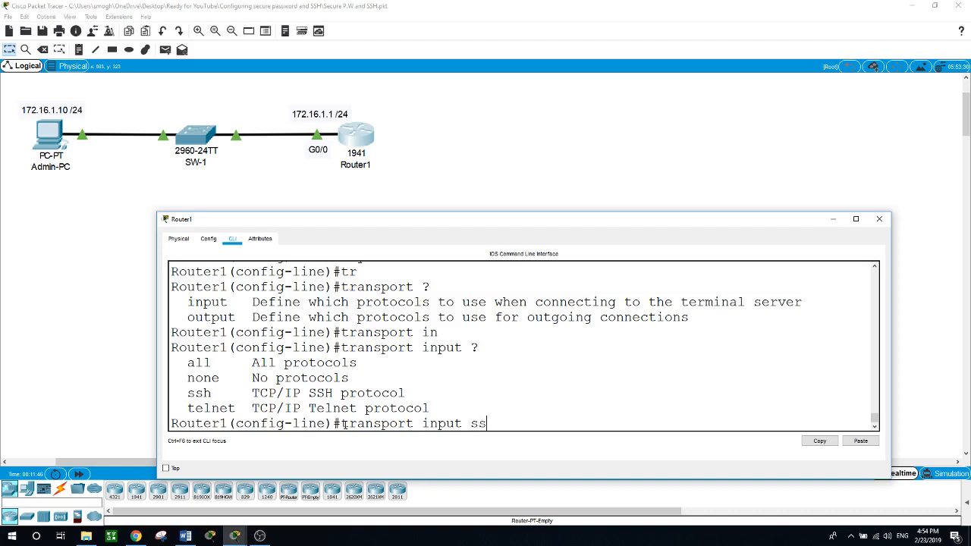
pyautogui.write('h')
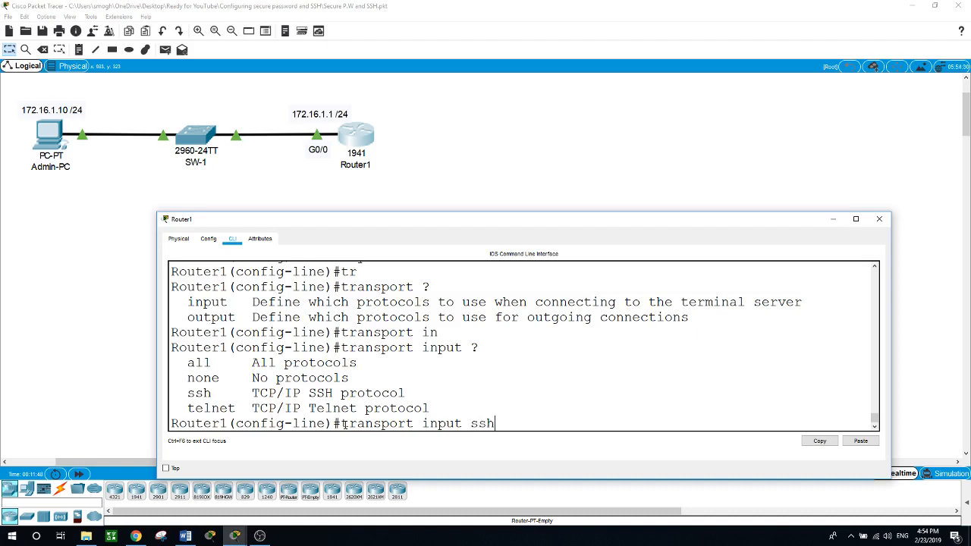
pyautogui.press('enter')
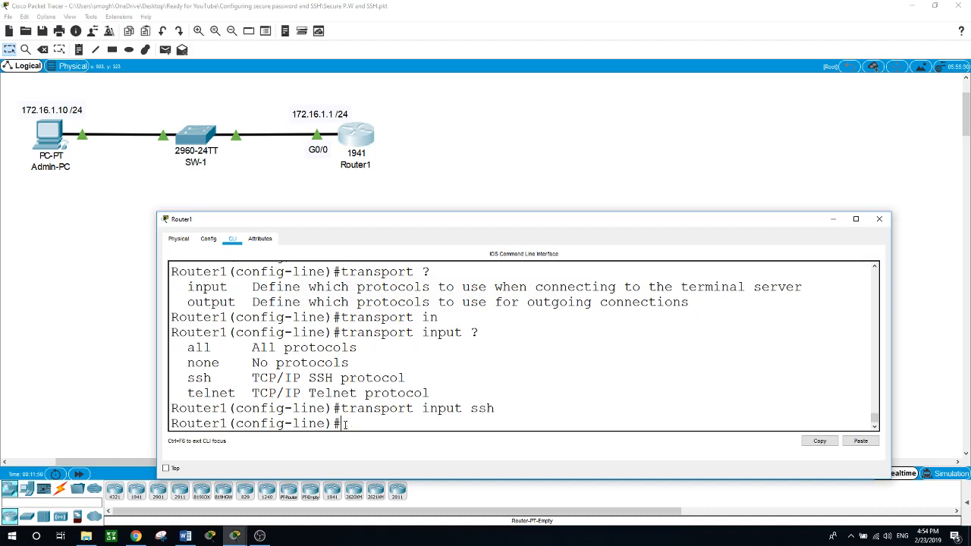
pyautogui.write('login local')
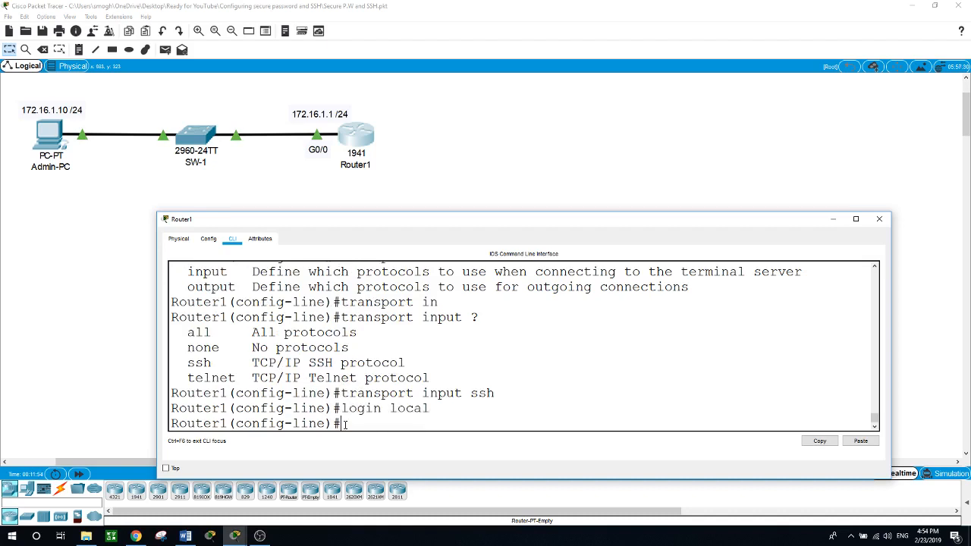
pyautogui.write('exit')
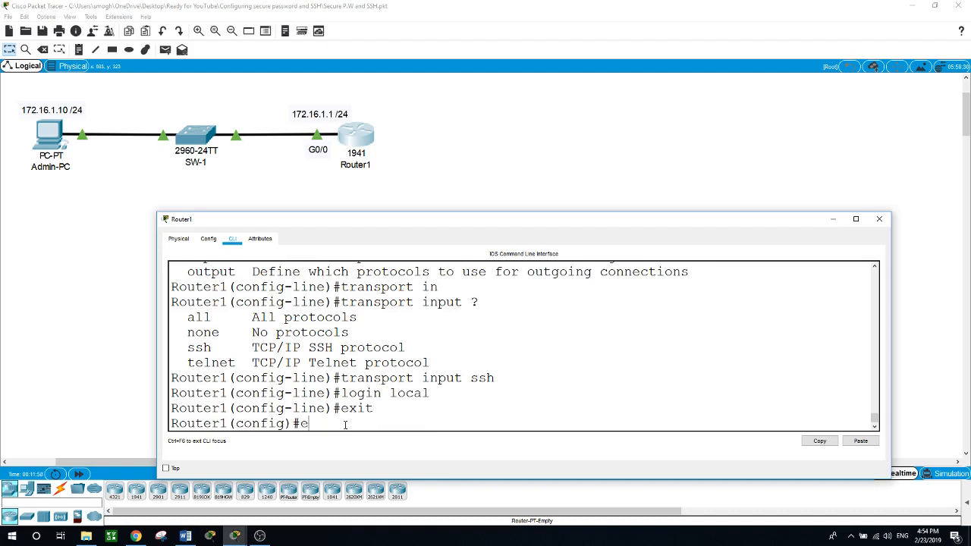
pyautogui.write('xit')
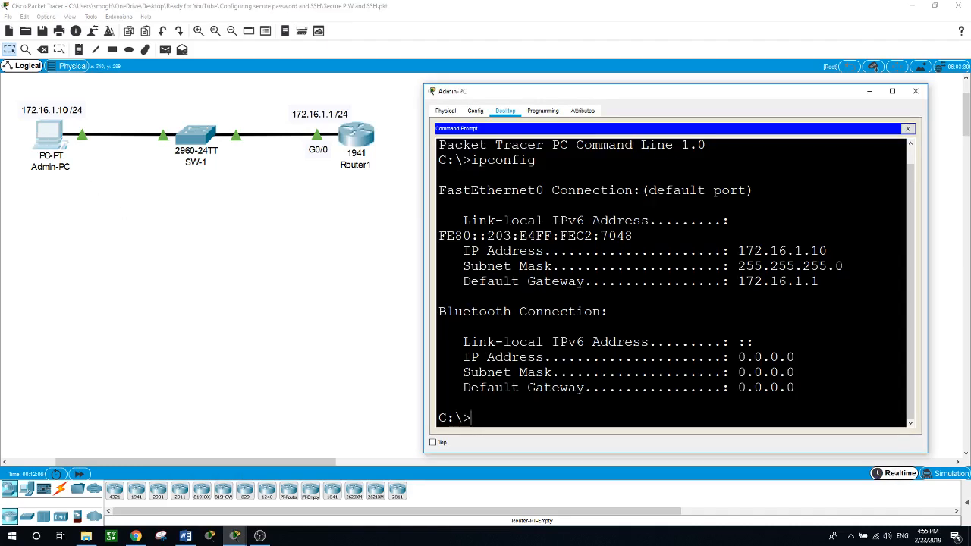
# Run ssh alone on Admin-PC to see the command's usage.
pyautogui.write('ssh')
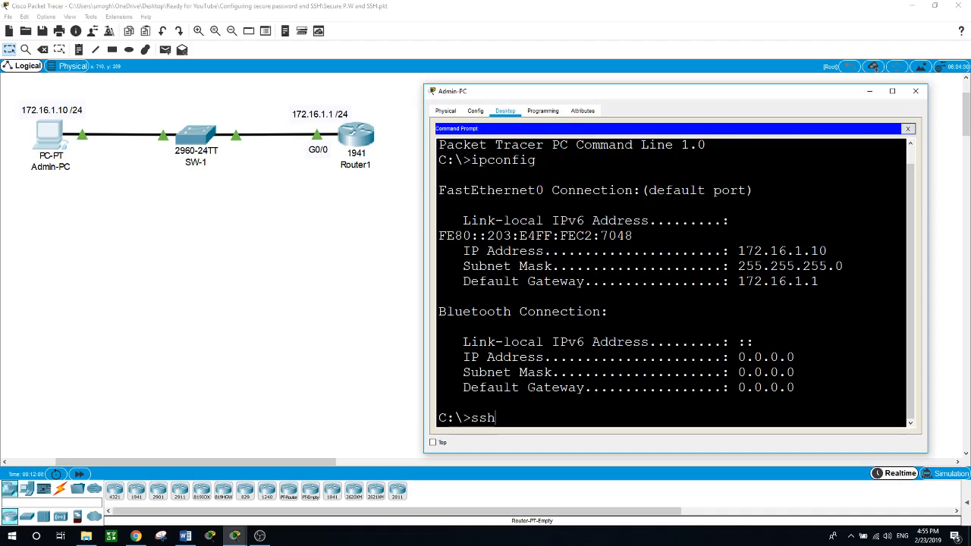
pyautogui.press('enter')
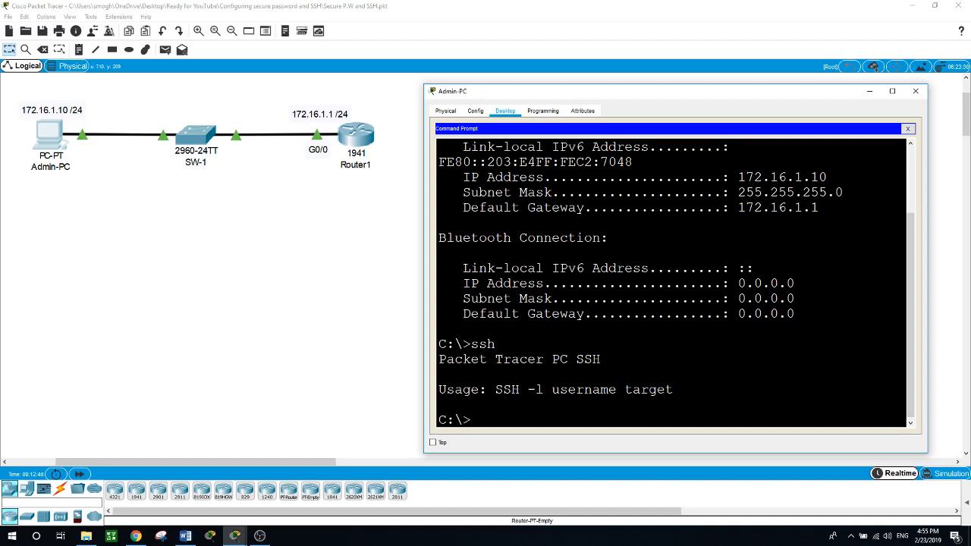
# Start an SSH session from Admin-PC to 172.16.1.1 as user admin with 'ssh -l admin'.
pyautogui.write('ssh')
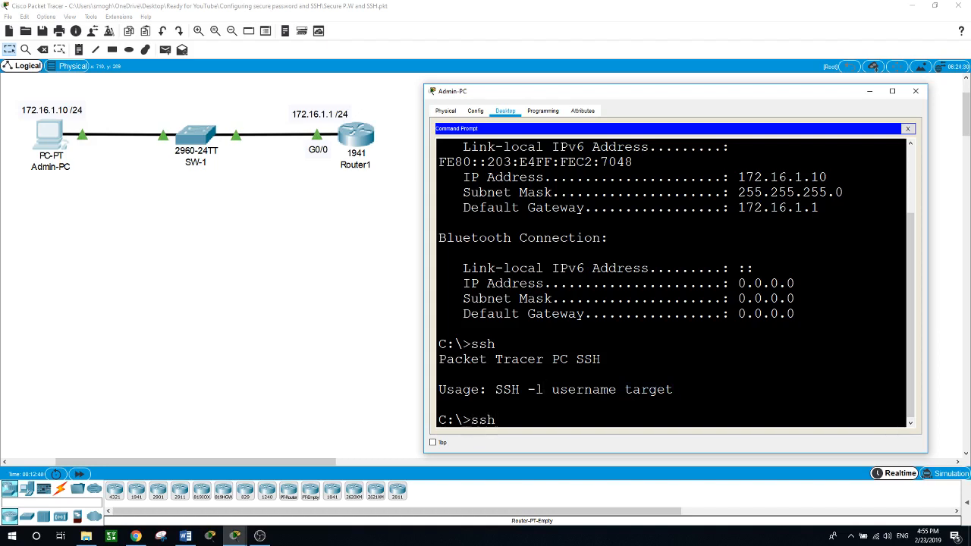
pyautogui.write('-')
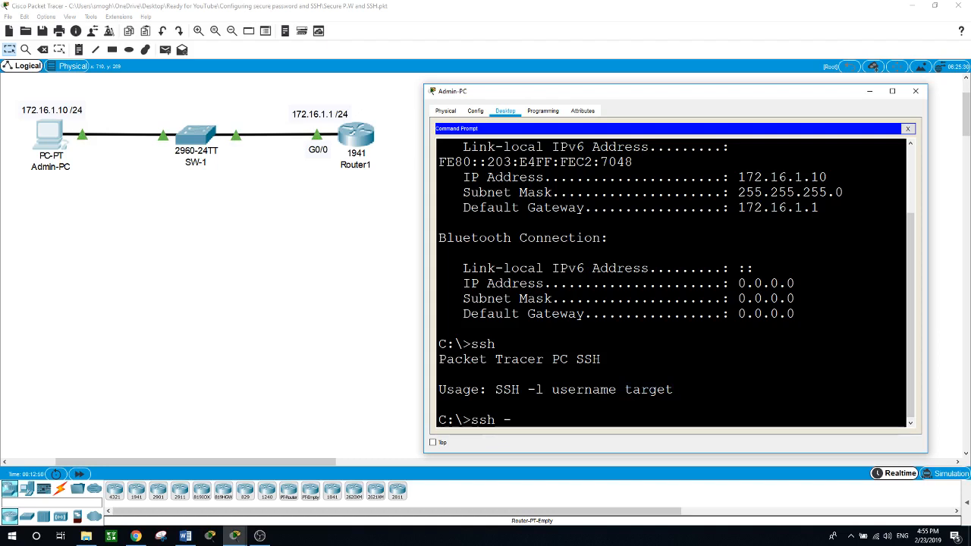
pyautogui.write('l')
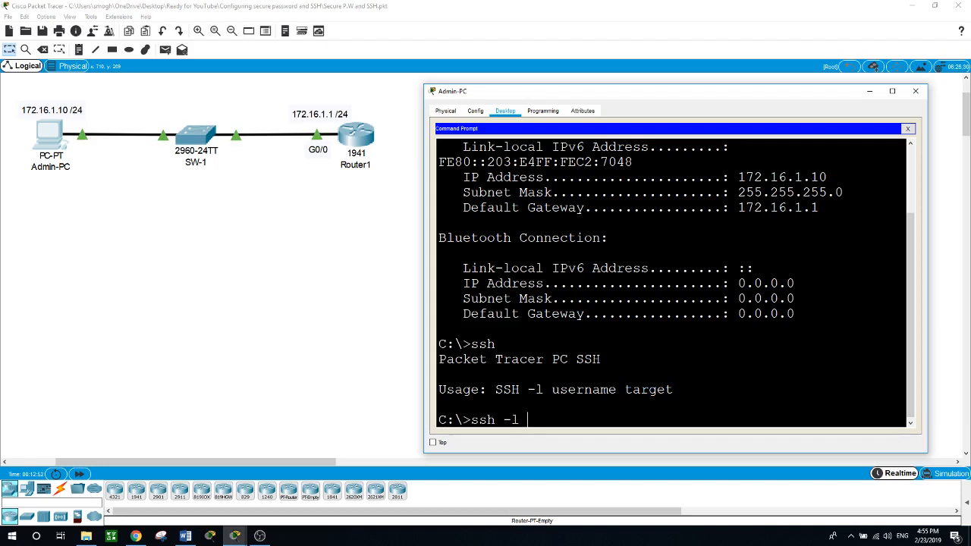
pyautogui.write('admi')
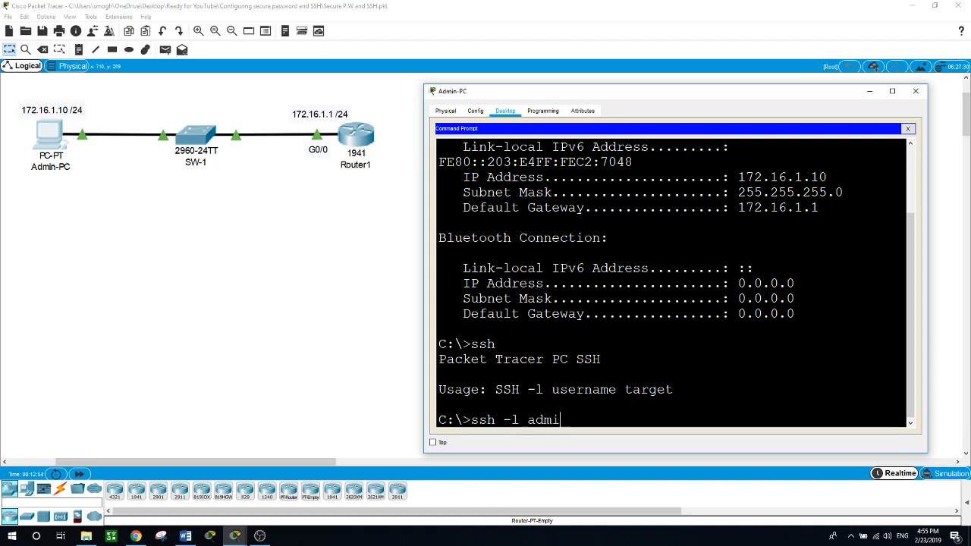
pyautogui.write('n')
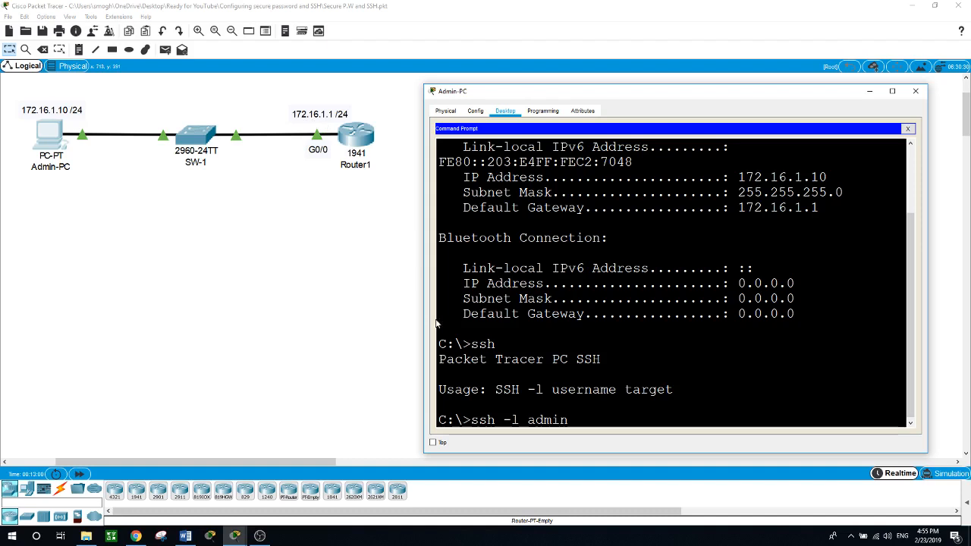
pyautogui.write('172.16.1.1')
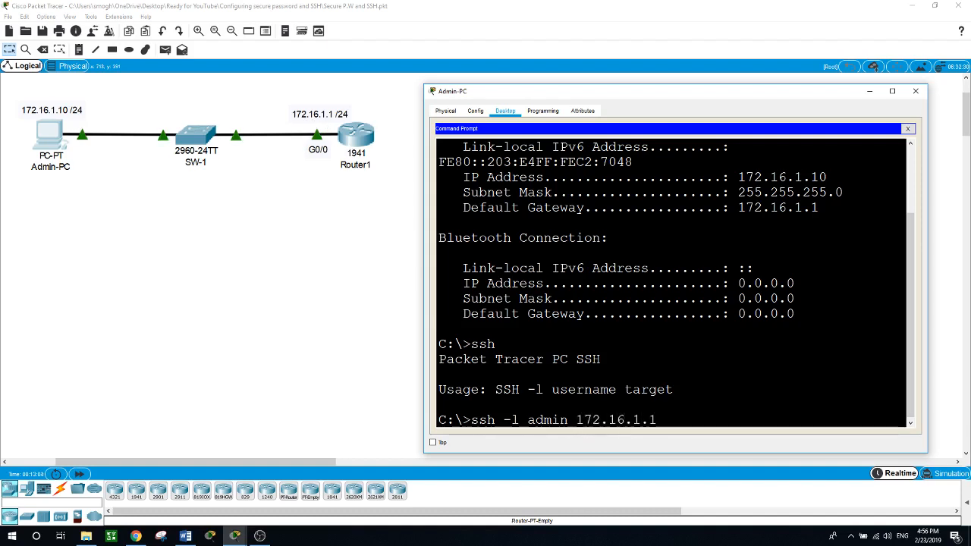
pyautogui.press('enter')
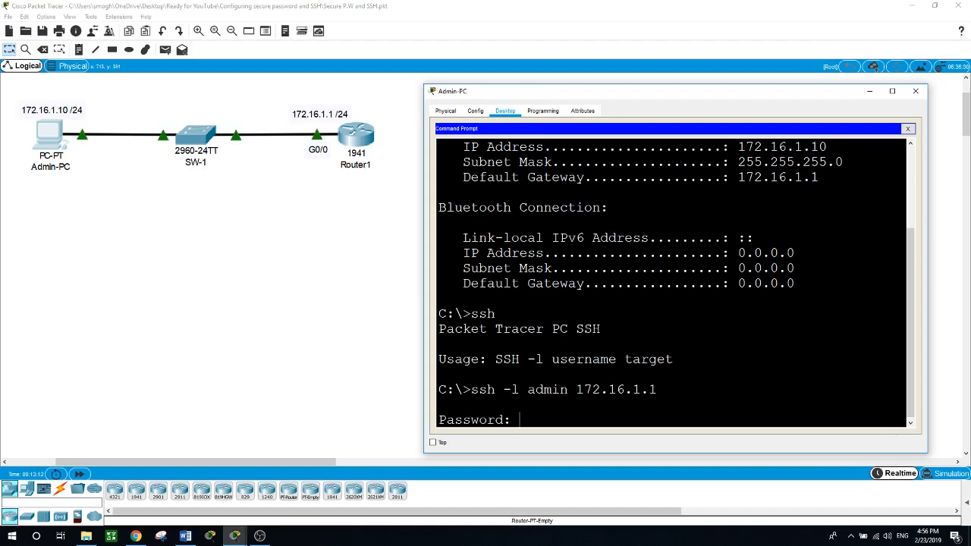
pyautogui.moveTo(385, 306)
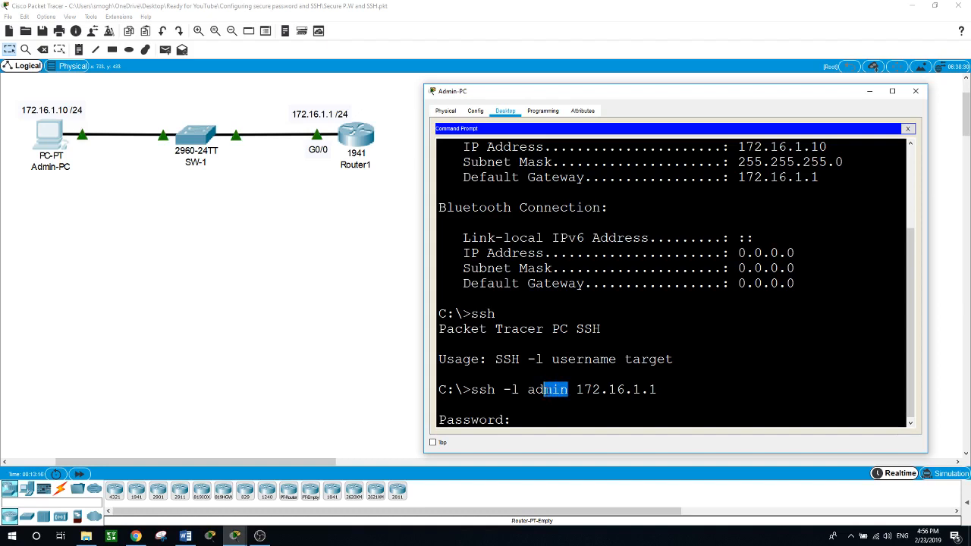
# Highlight the admin username in the SSH command after reaching the Router1# prompt.
pyautogui.doubleClick(546, 389)
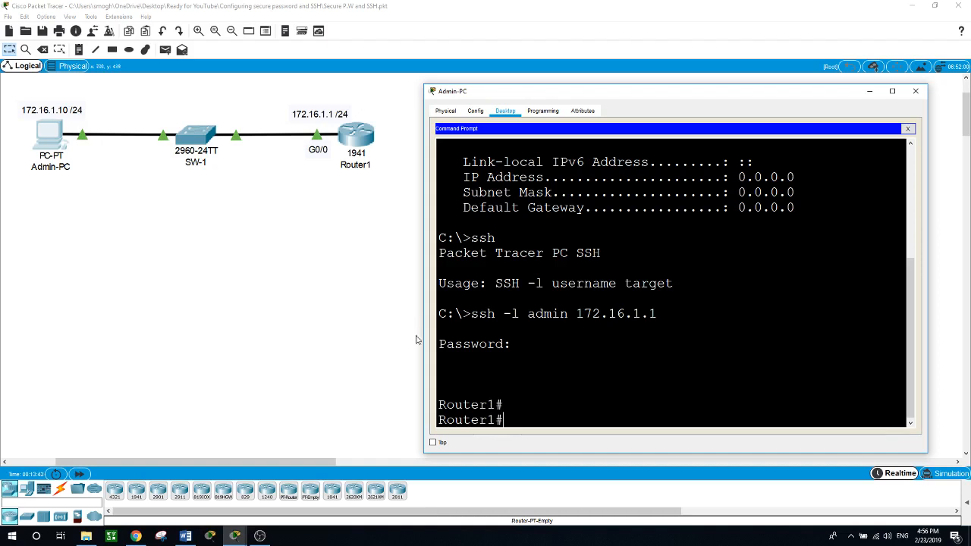
pyautogui.moveTo(348, 213)
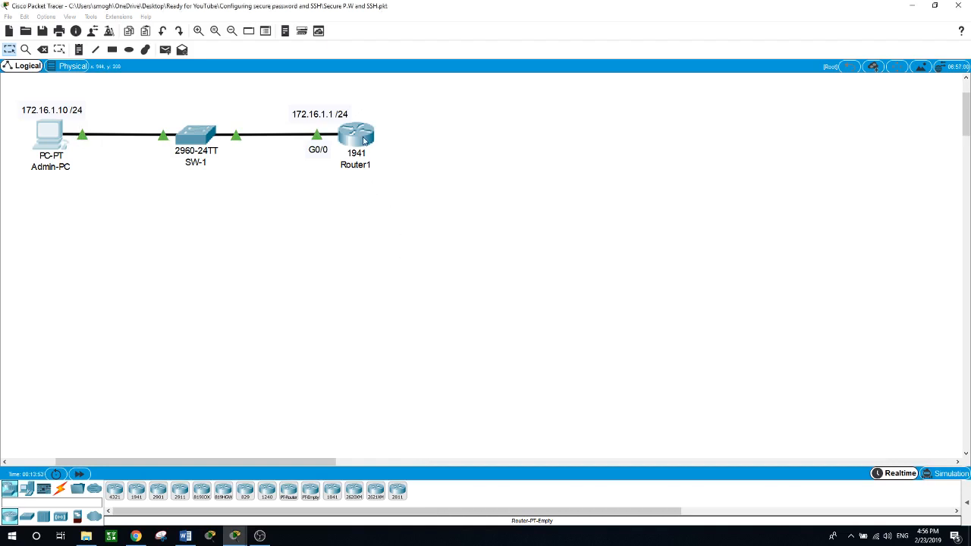
pyautogui.click(355, 135)
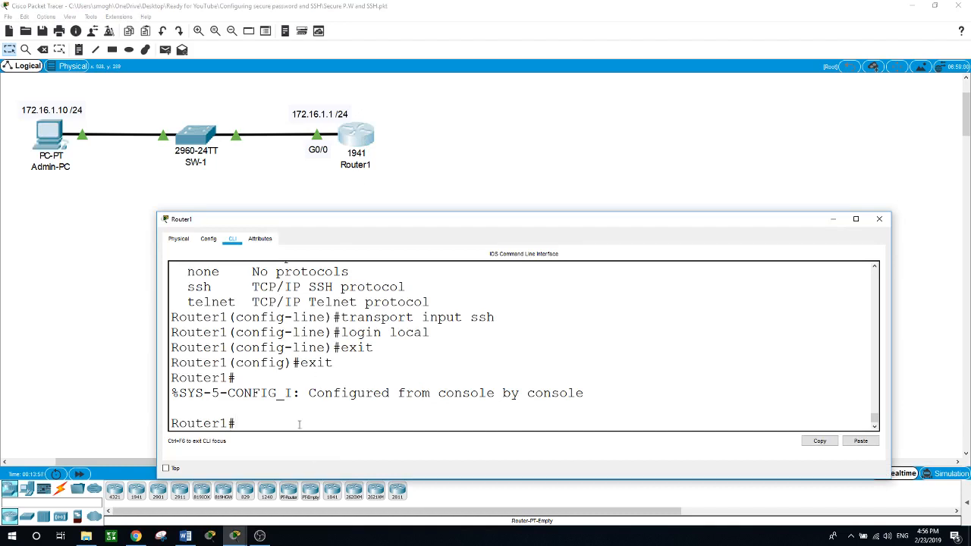
pyautogui.write('conf')
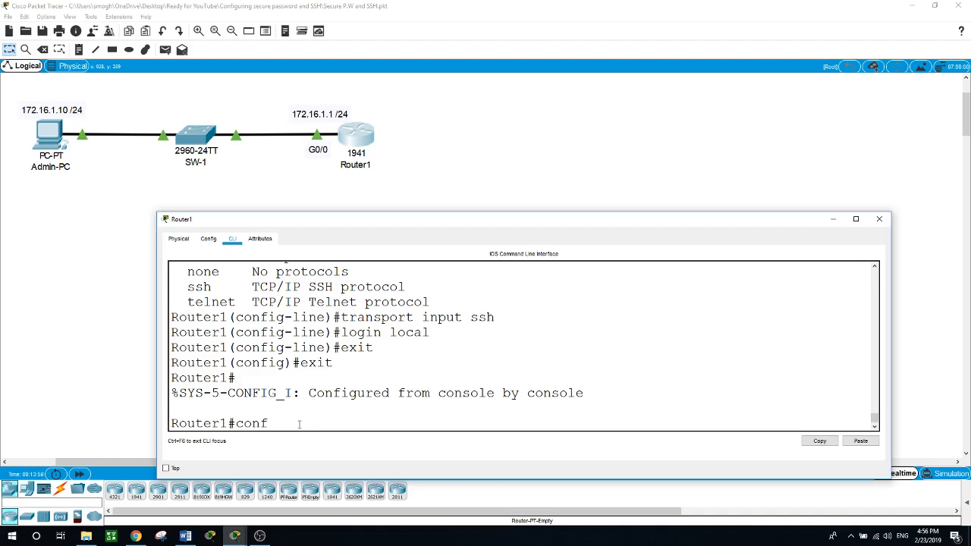
pyautogui.write('username')
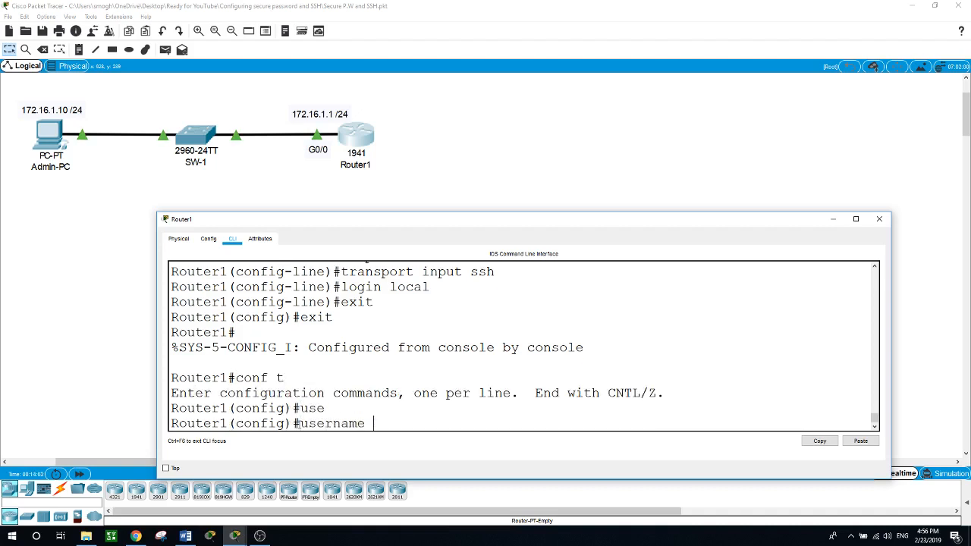
pyautogui.write('user')
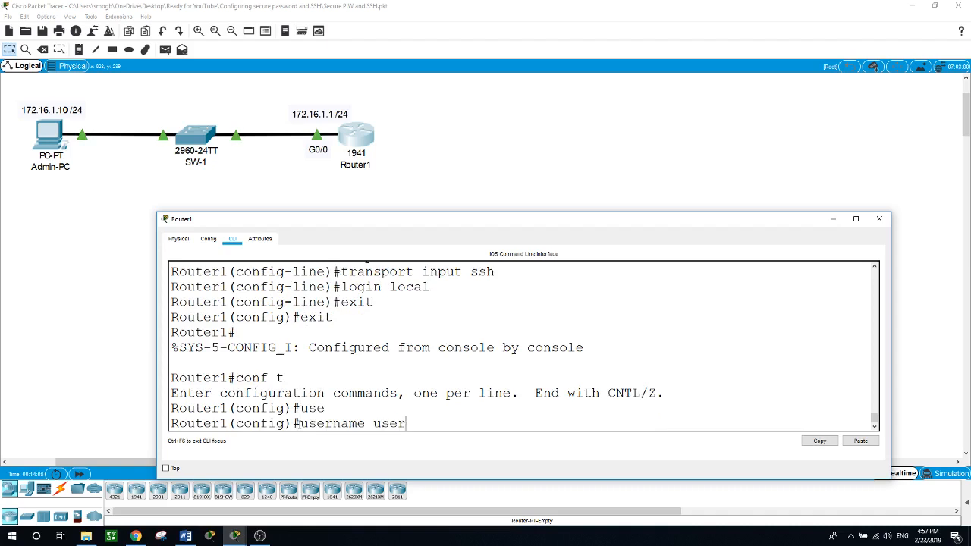
pyautogui.write('1')
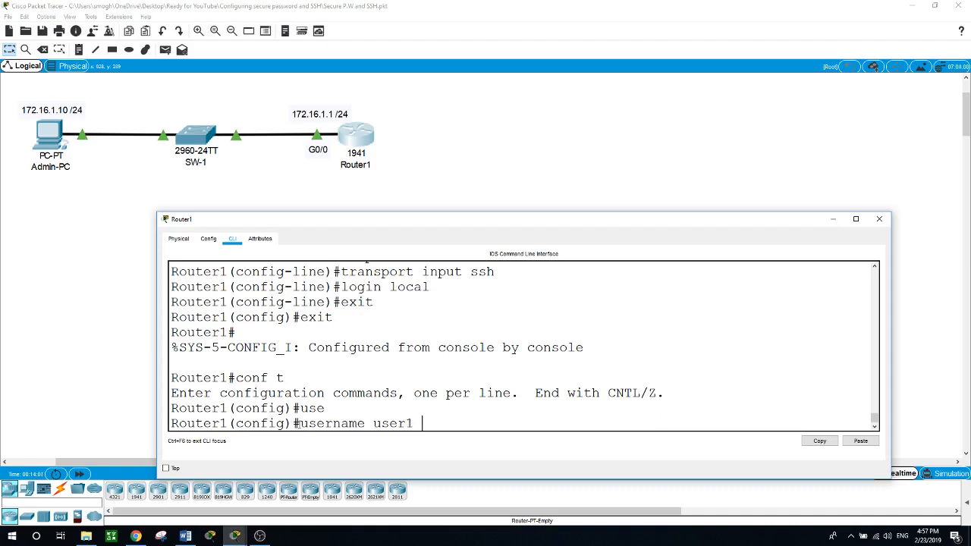
pyautogui.write('pass')
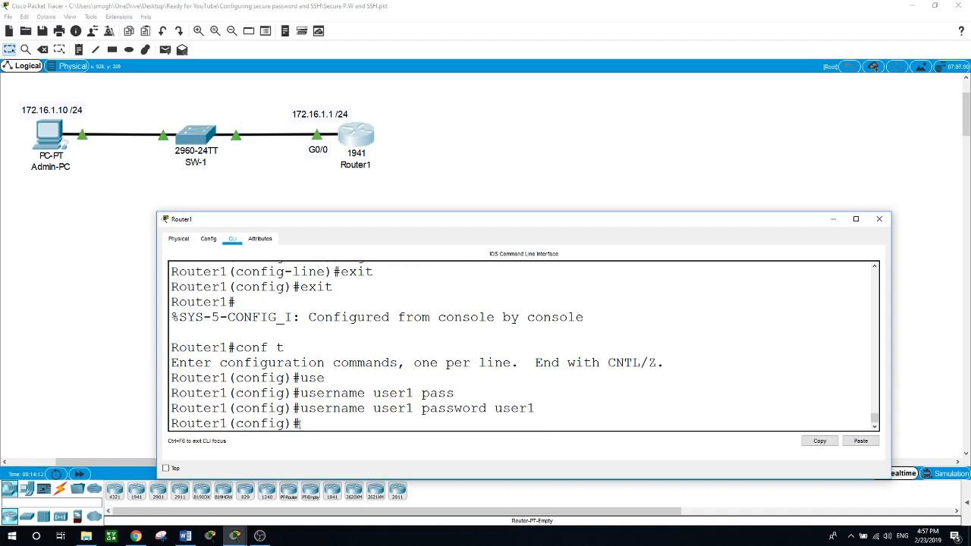
pyautogui.write('exit')
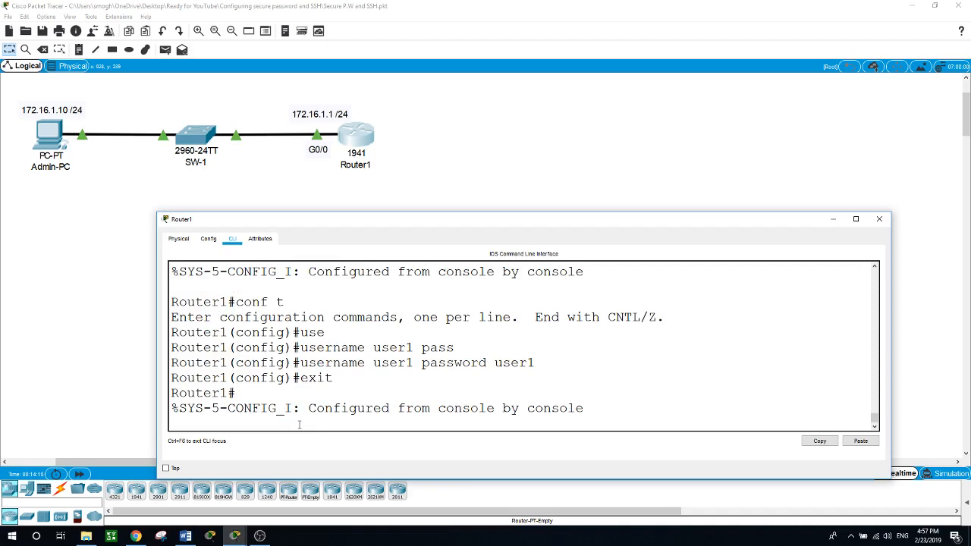
# Run 'show run | in user' and highlight the type 7 encrypted passwords for admin and user1.
pyautogui.write('show ru')
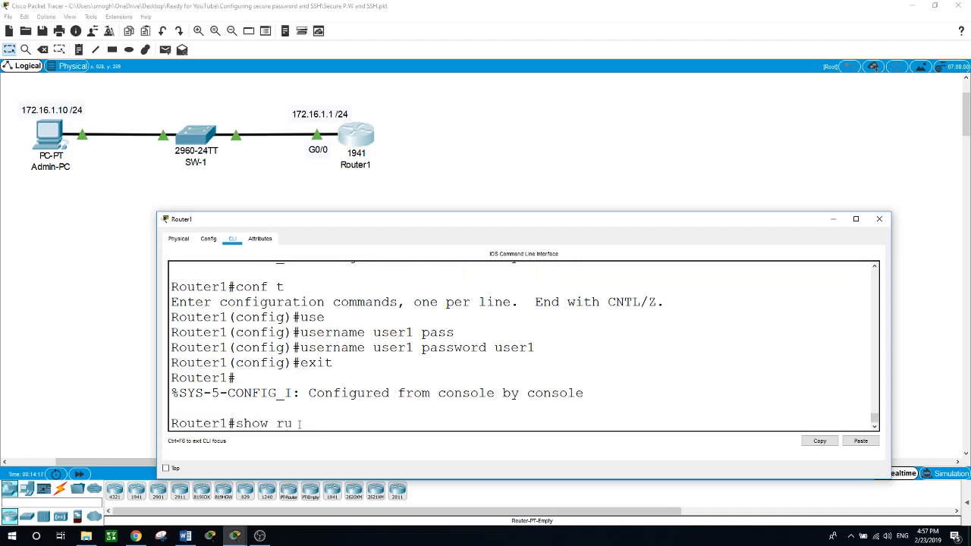
pyautogui.write('n |')
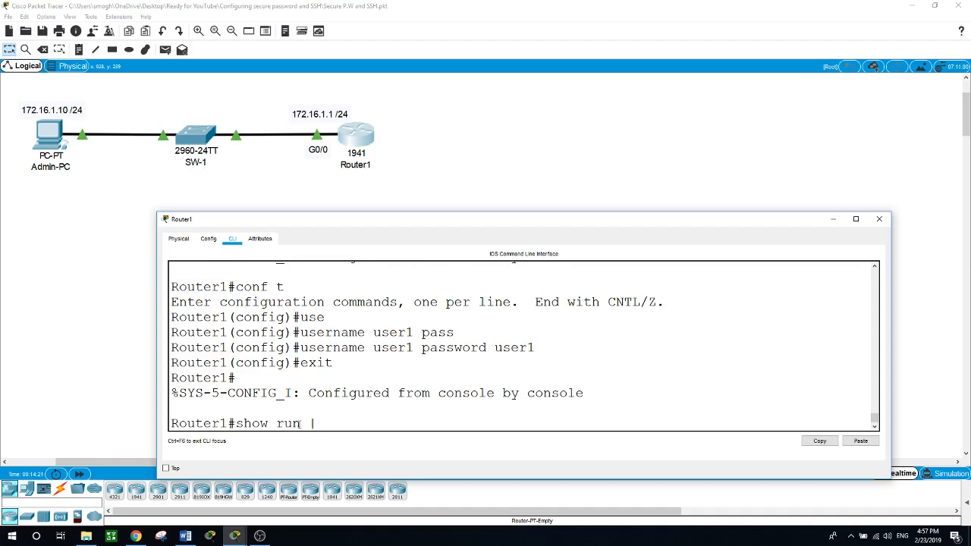
pyautogui.write('in user')
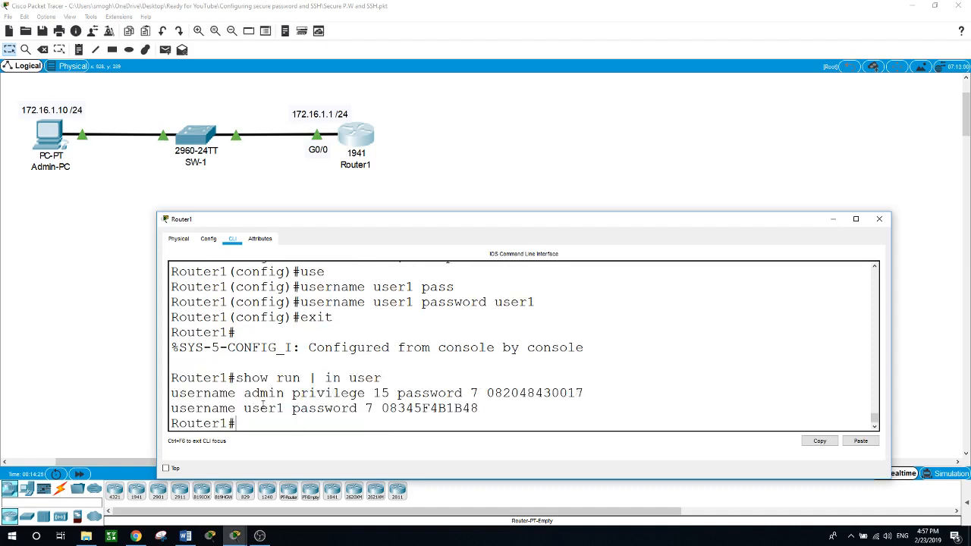
pyautogui.moveTo(175, 393); pyautogui.dragTo(251, 393)
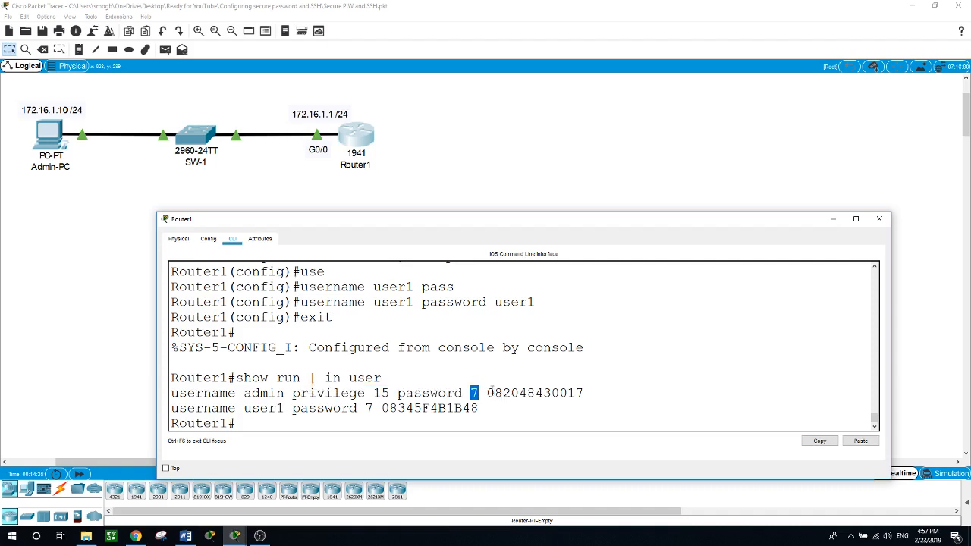
pyautogui.moveTo(485, 393); pyautogui.dragTo(584, 393)
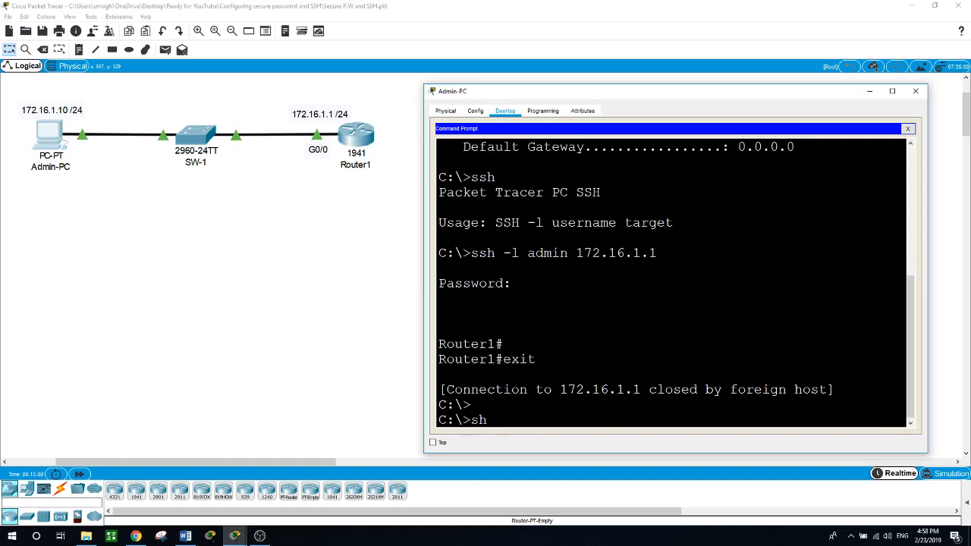
# SSH from Admin-PC to 172.16.1.1 as user1 with 'ssh -l user1'.
pyautogui.write('s')
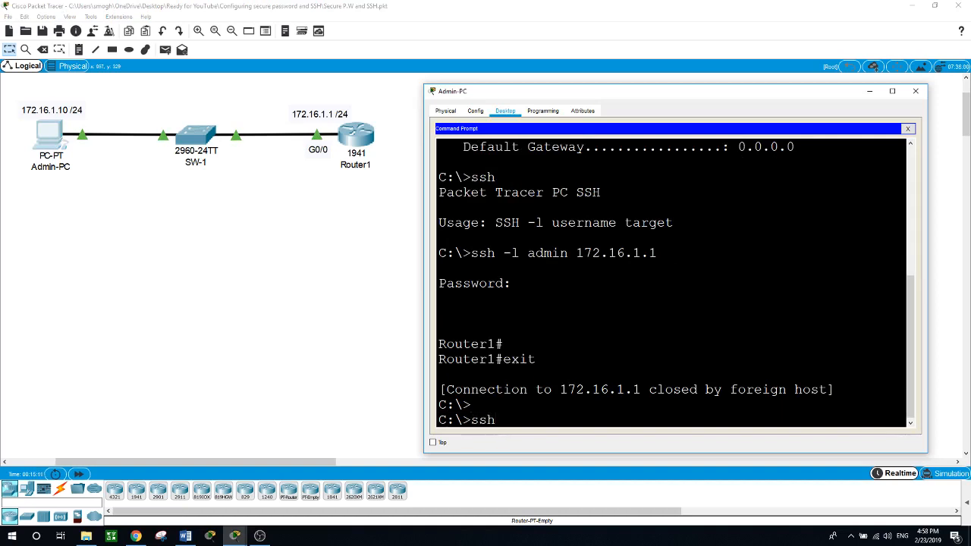
pyautogui.write('ssh')
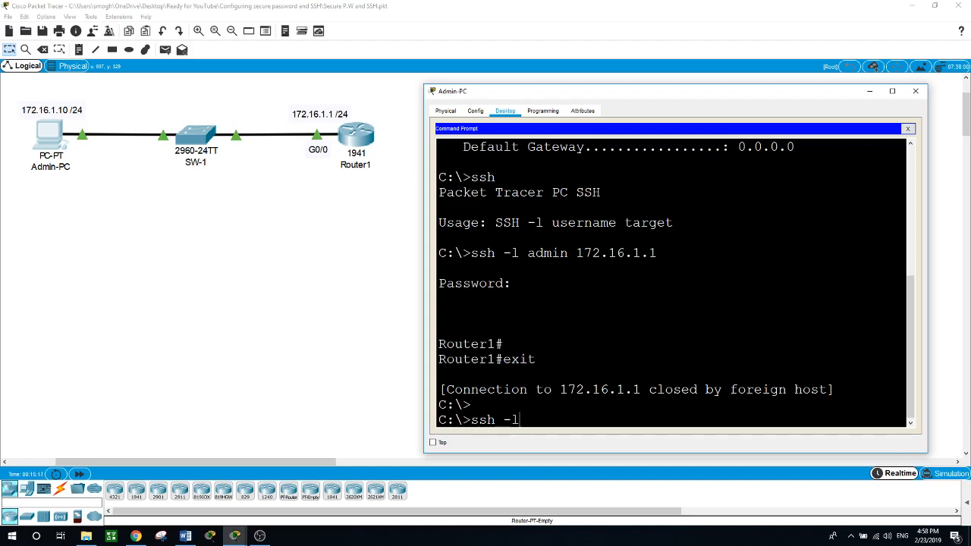
pyautogui.write('user')
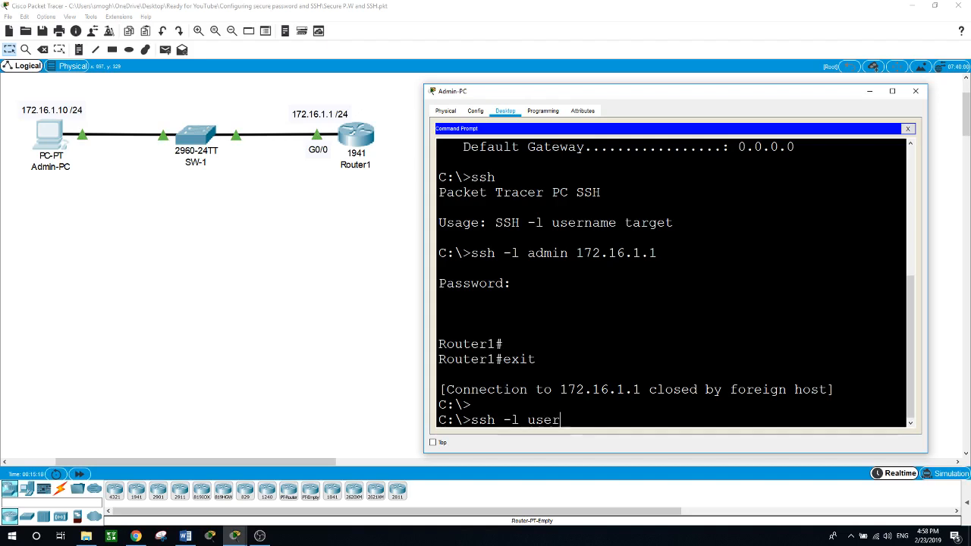
pyautogui.write('1')
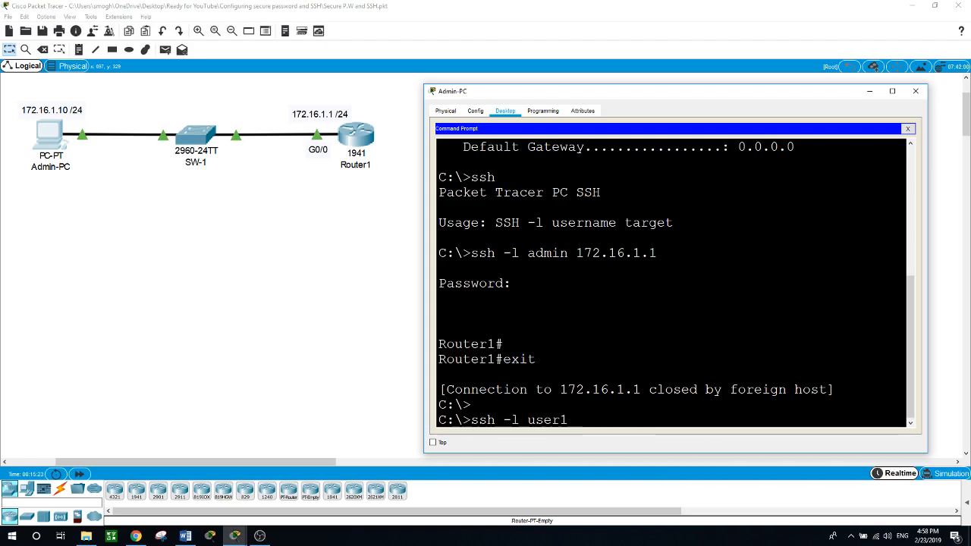
pyautogui.write('172.1')
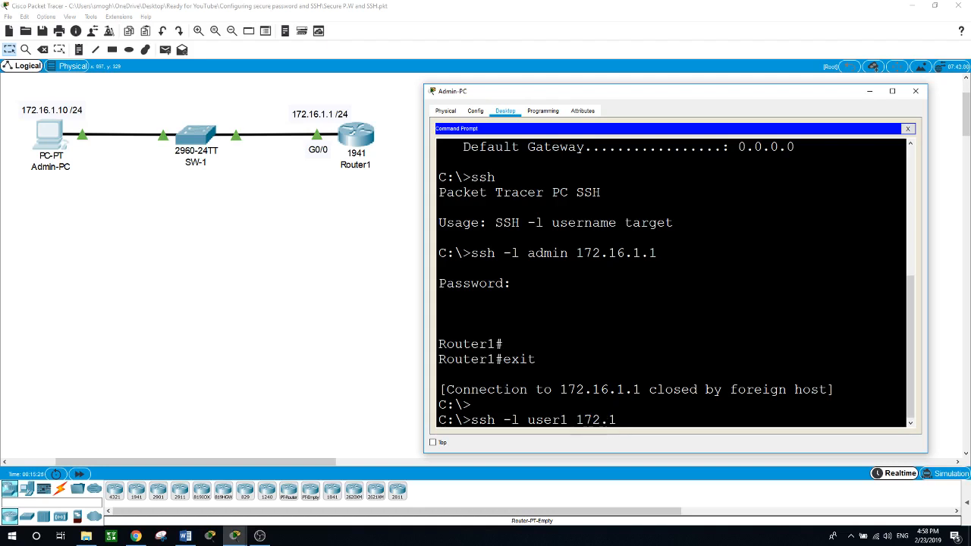
pyautogui.write('6.1.1')
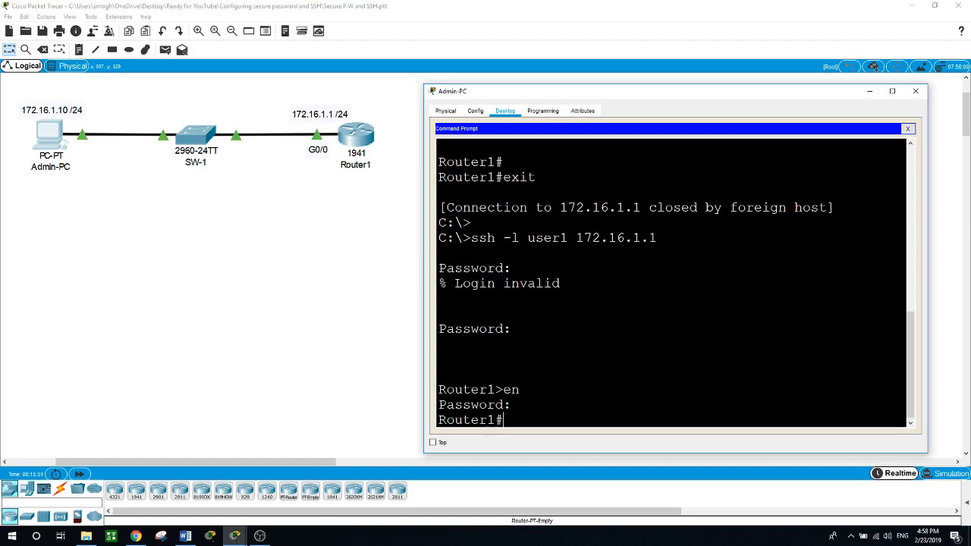
pyautogui.moveTo(309, 225)
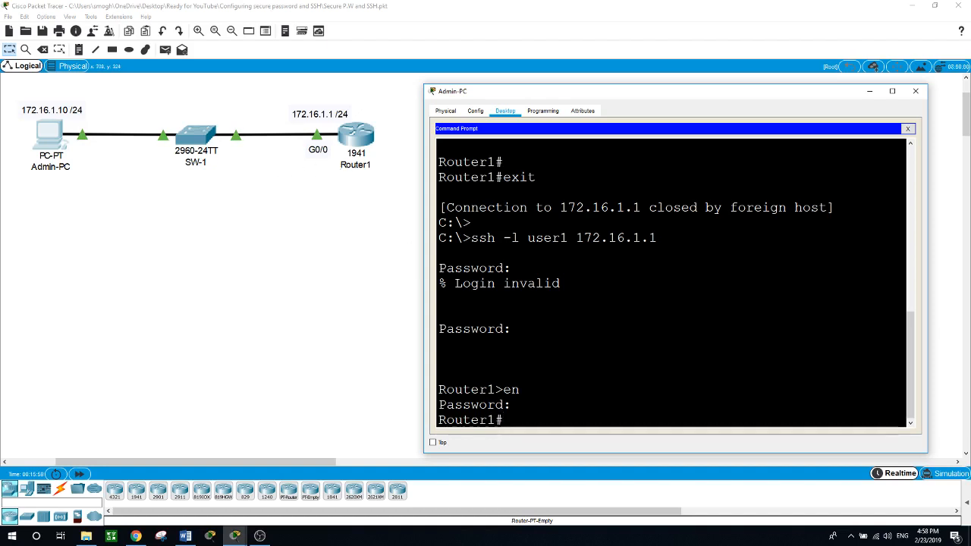
pyautogui.moveTo(382, 395)
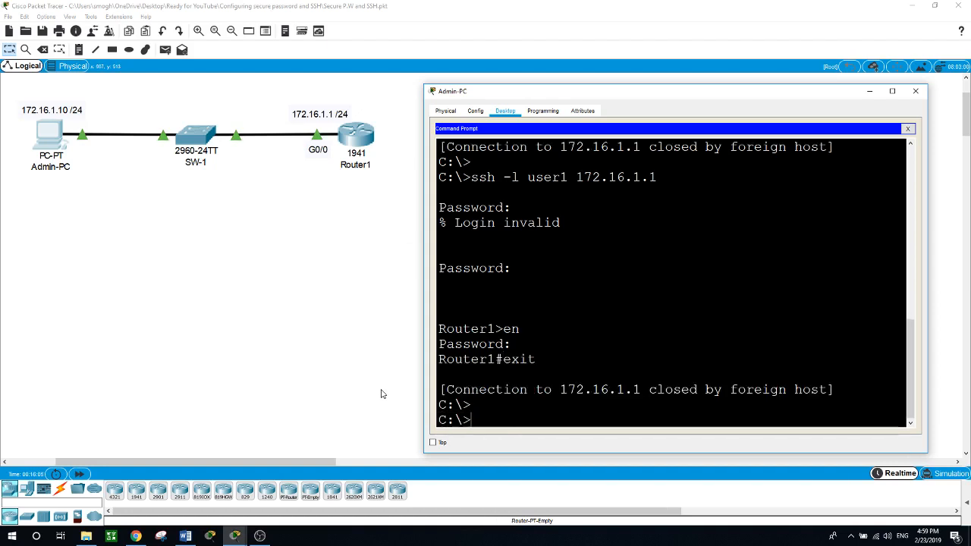
# Close the Admin-PC window, returning to the Packet Tracer topology.
pyautogui.click(915, 91)
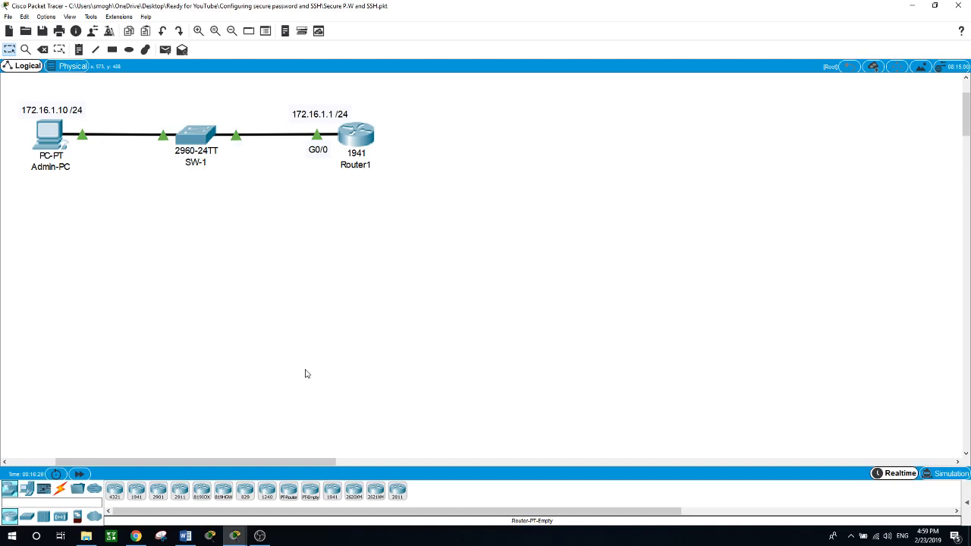
pyautogui.moveTo(301, 366)
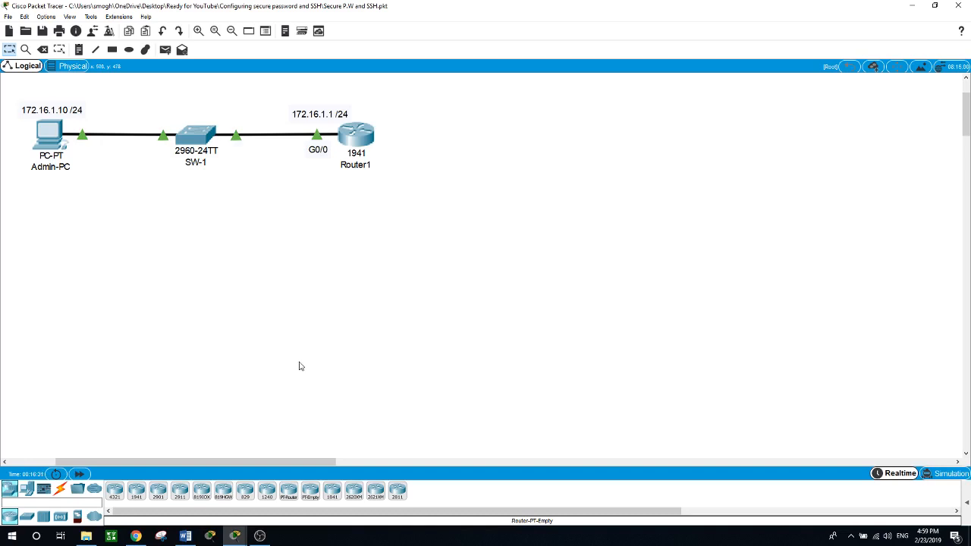
pyautogui.click(260, 537)
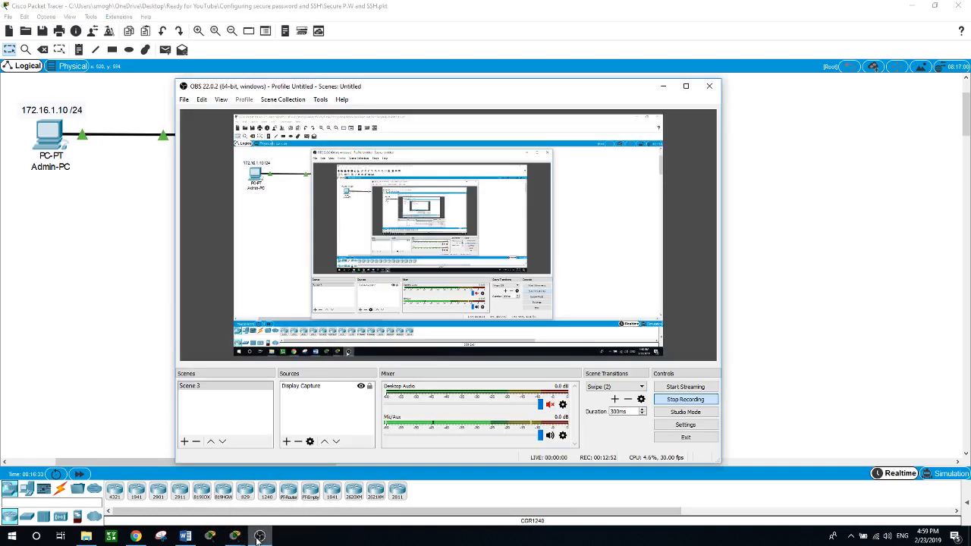